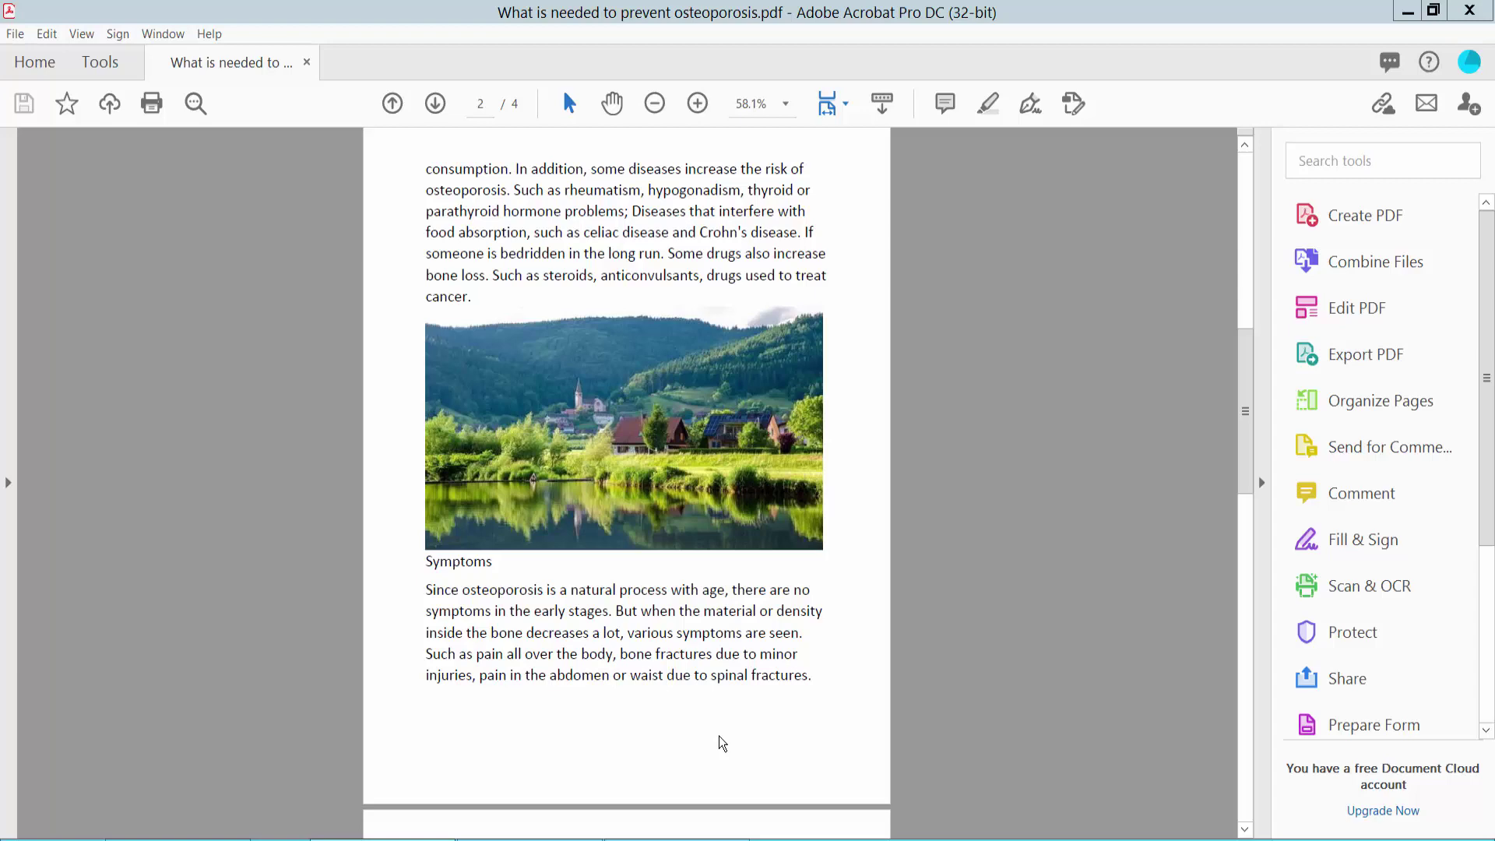
{"action": "mouse_move", "coordinate": [923, 49]}
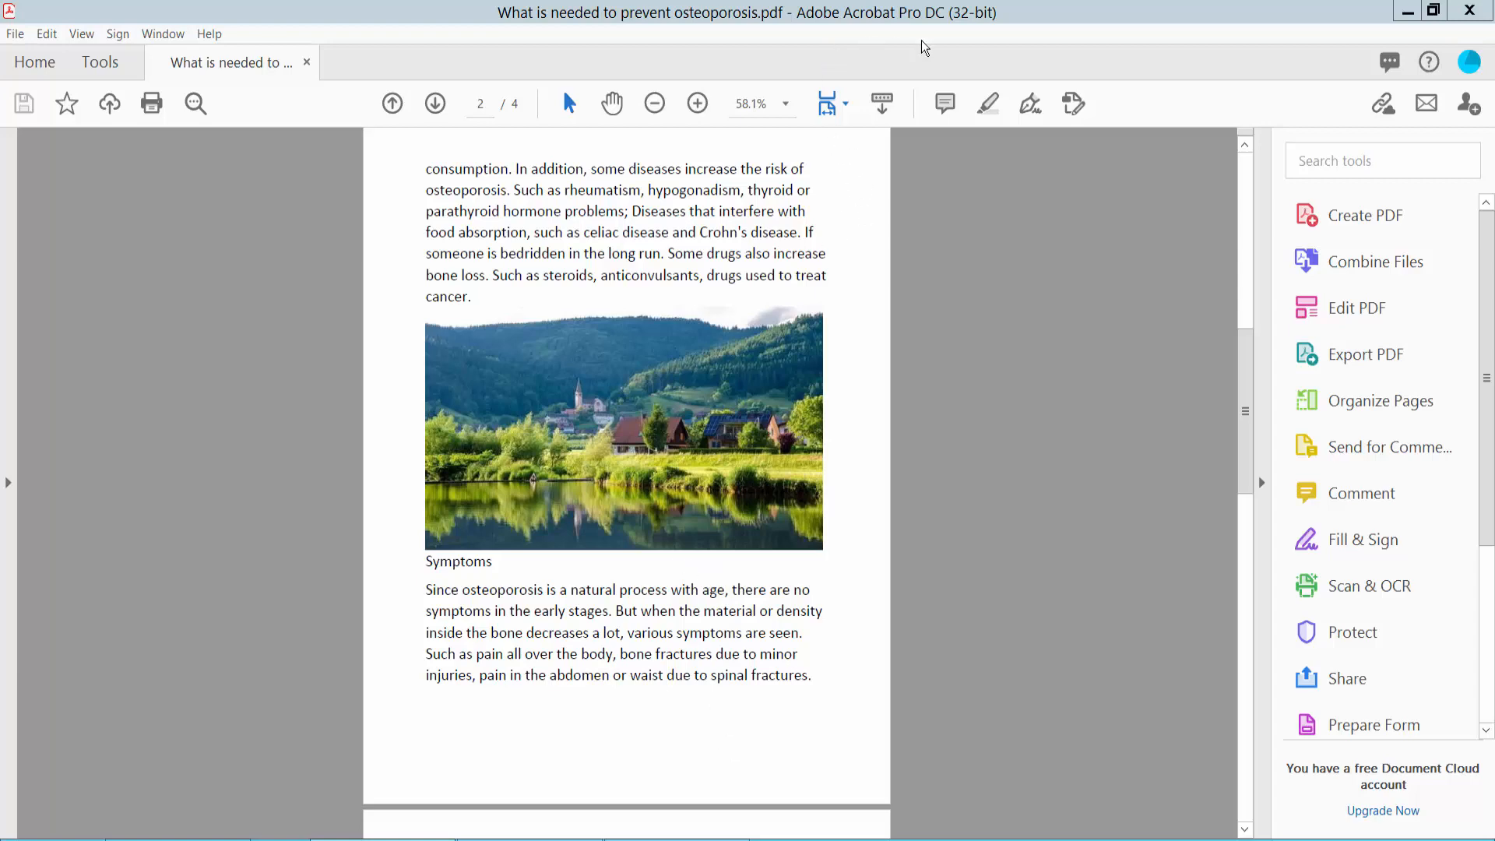
Step: Show the Tools center and scroll to the Protect & Standardize group for Print Production
{"action": "scroll", "scroll_direction": "down", "scroll_amount": 3}
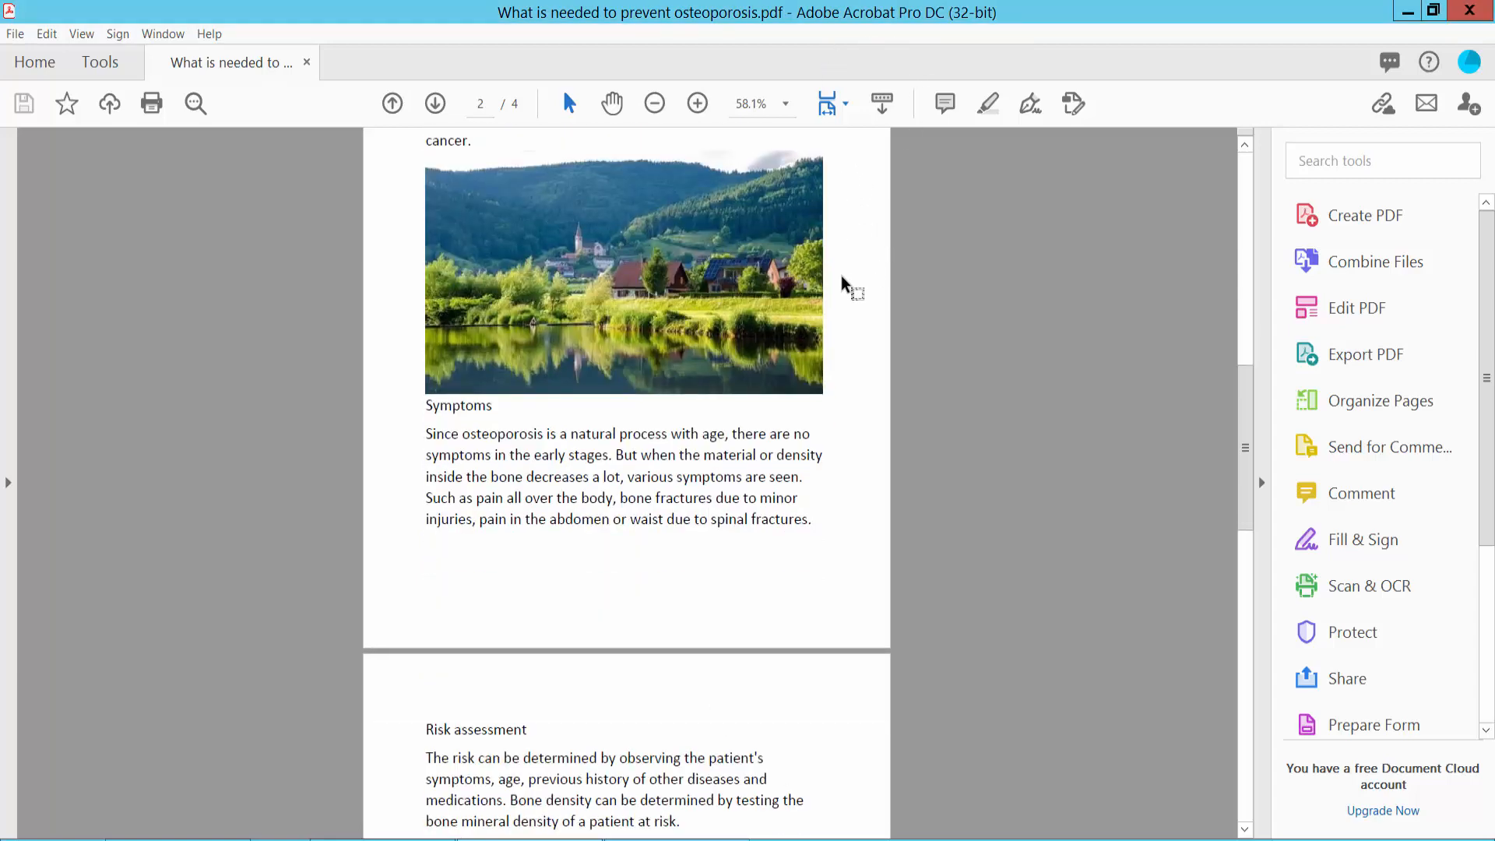
{"action": "scroll", "scroll_direction": "up", "scroll_amount": 3}
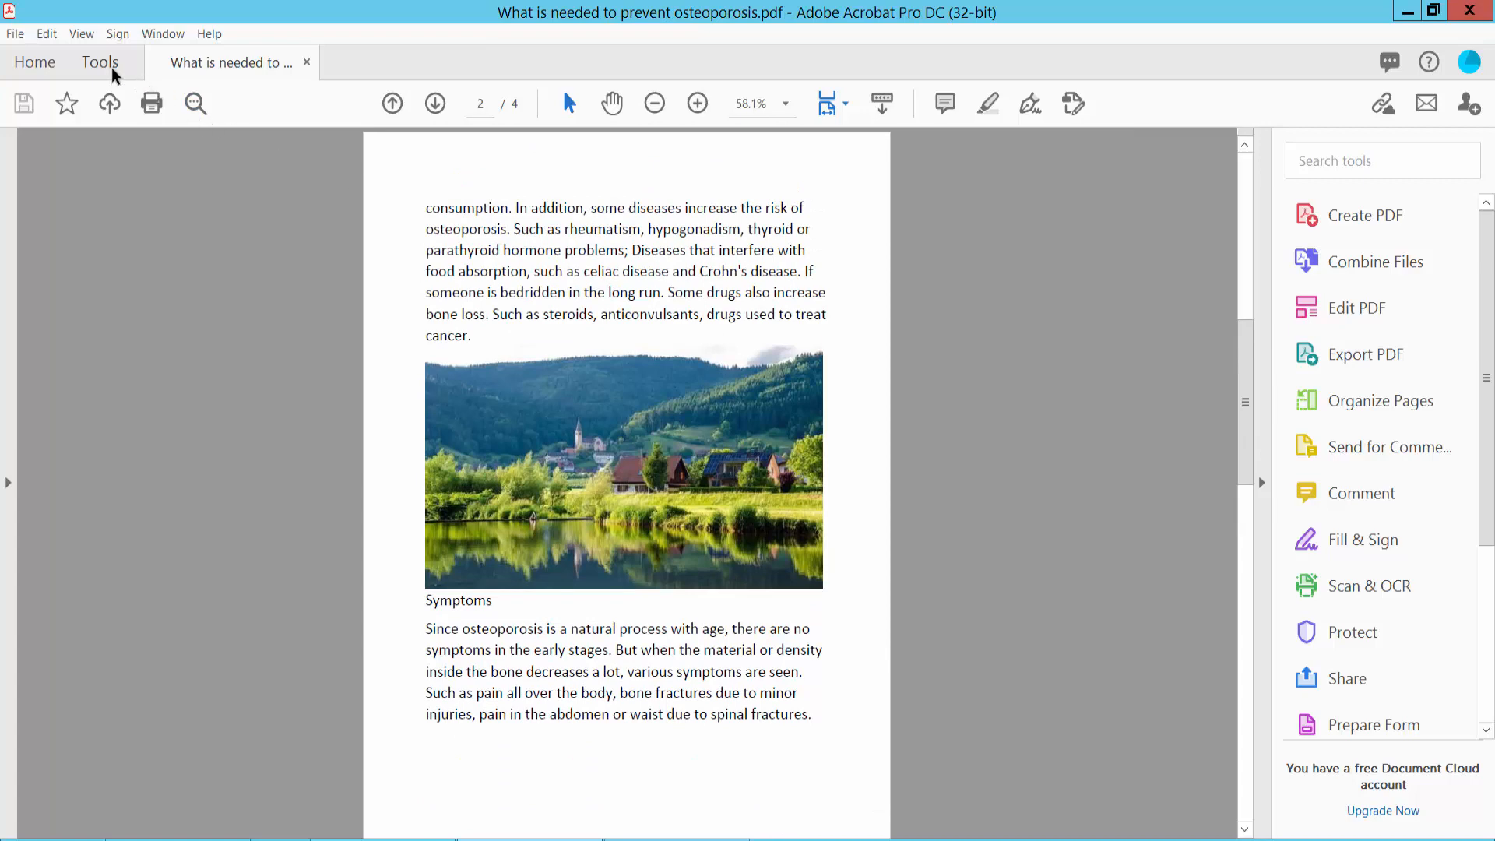
{"action": "left_click", "coordinate": [99, 63]}
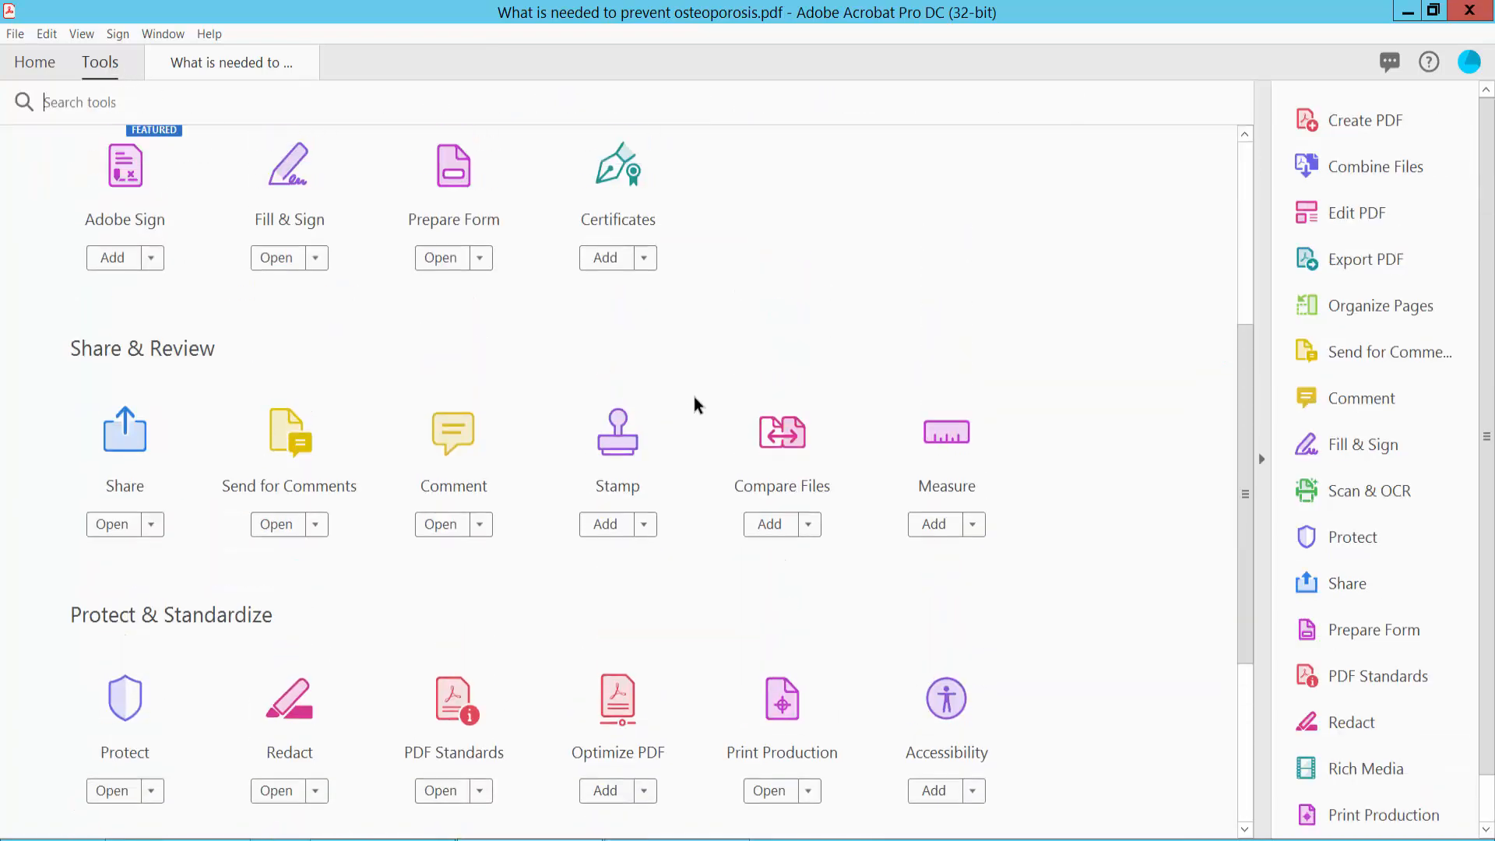
{"action": "scroll", "scroll_direction": "down", "scroll_amount": 3}
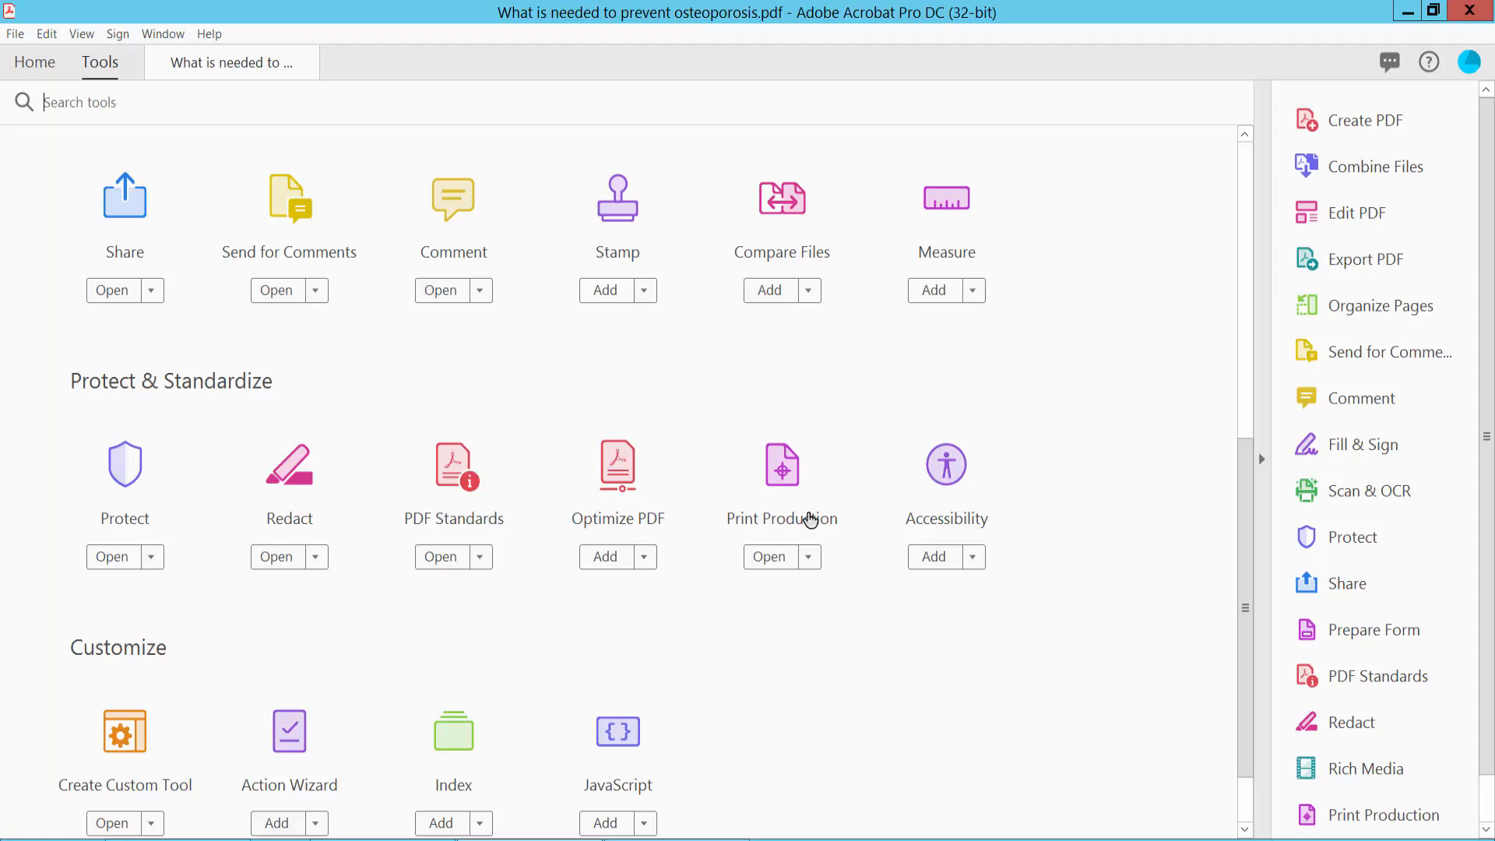
{"action": "mouse_move", "coordinate": [782, 477]}
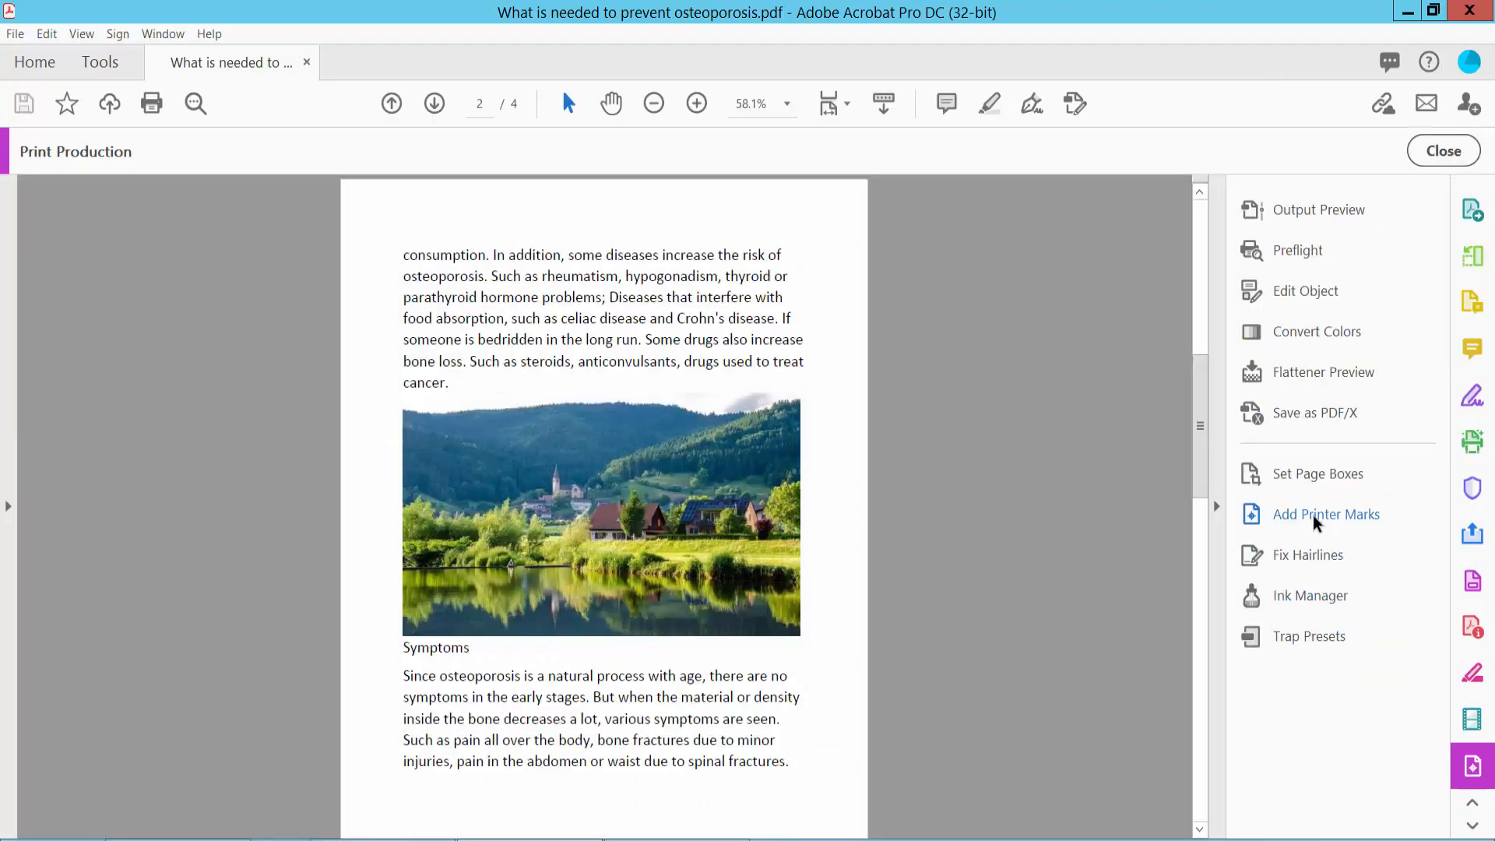
{"action": "mouse_move", "coordinate": [1334, 521]}
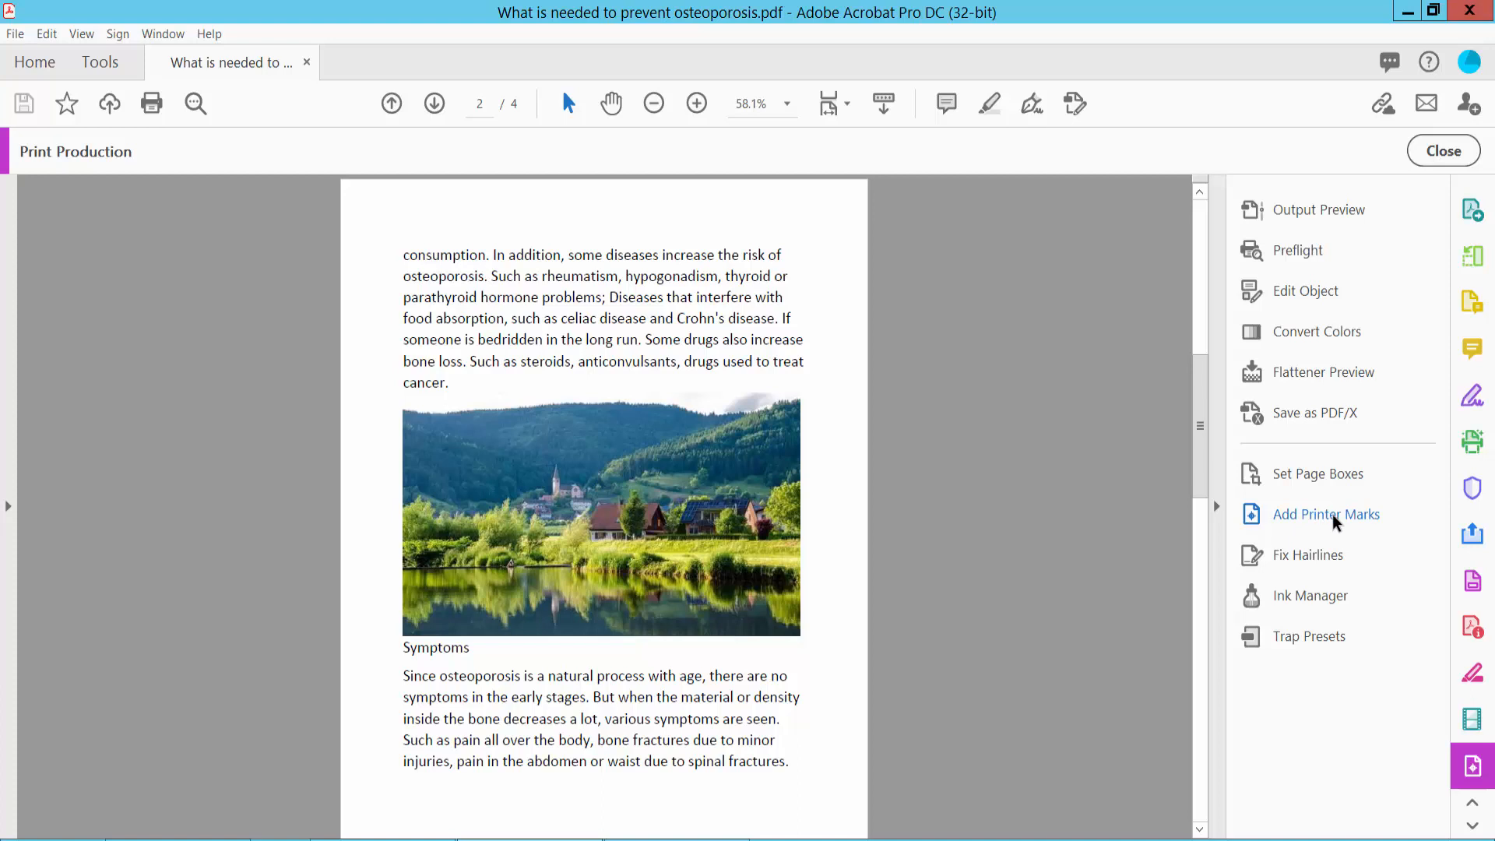
Step: In Add Printer Marks, enable Trim Marks with the Default style and 0.50 line weight
{"action": "left_click", "coordinate": [1325, 514]}
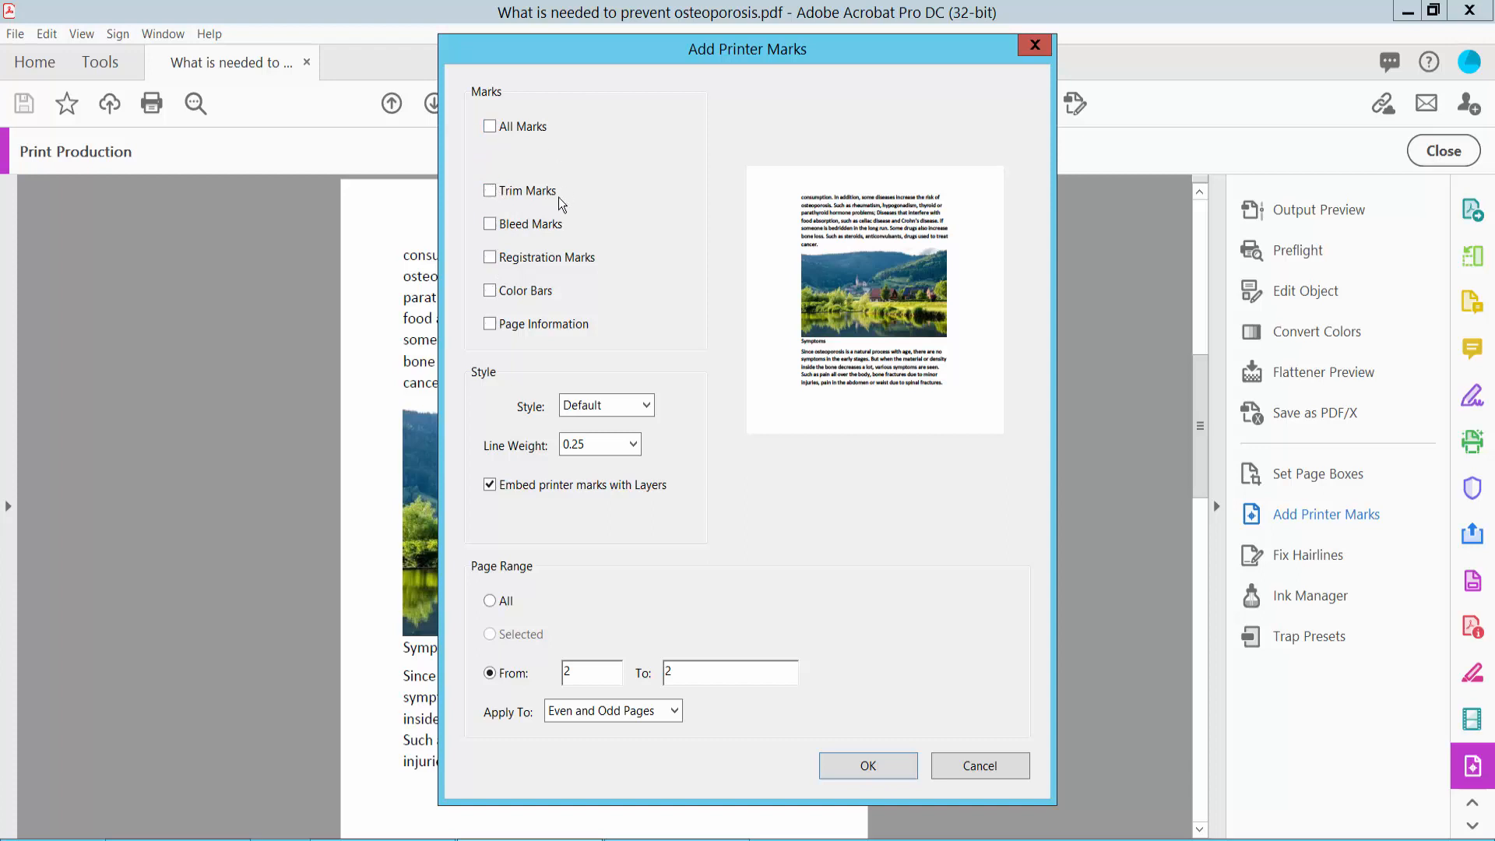
{"action": "left_click", "coordinate": [490, 190]}
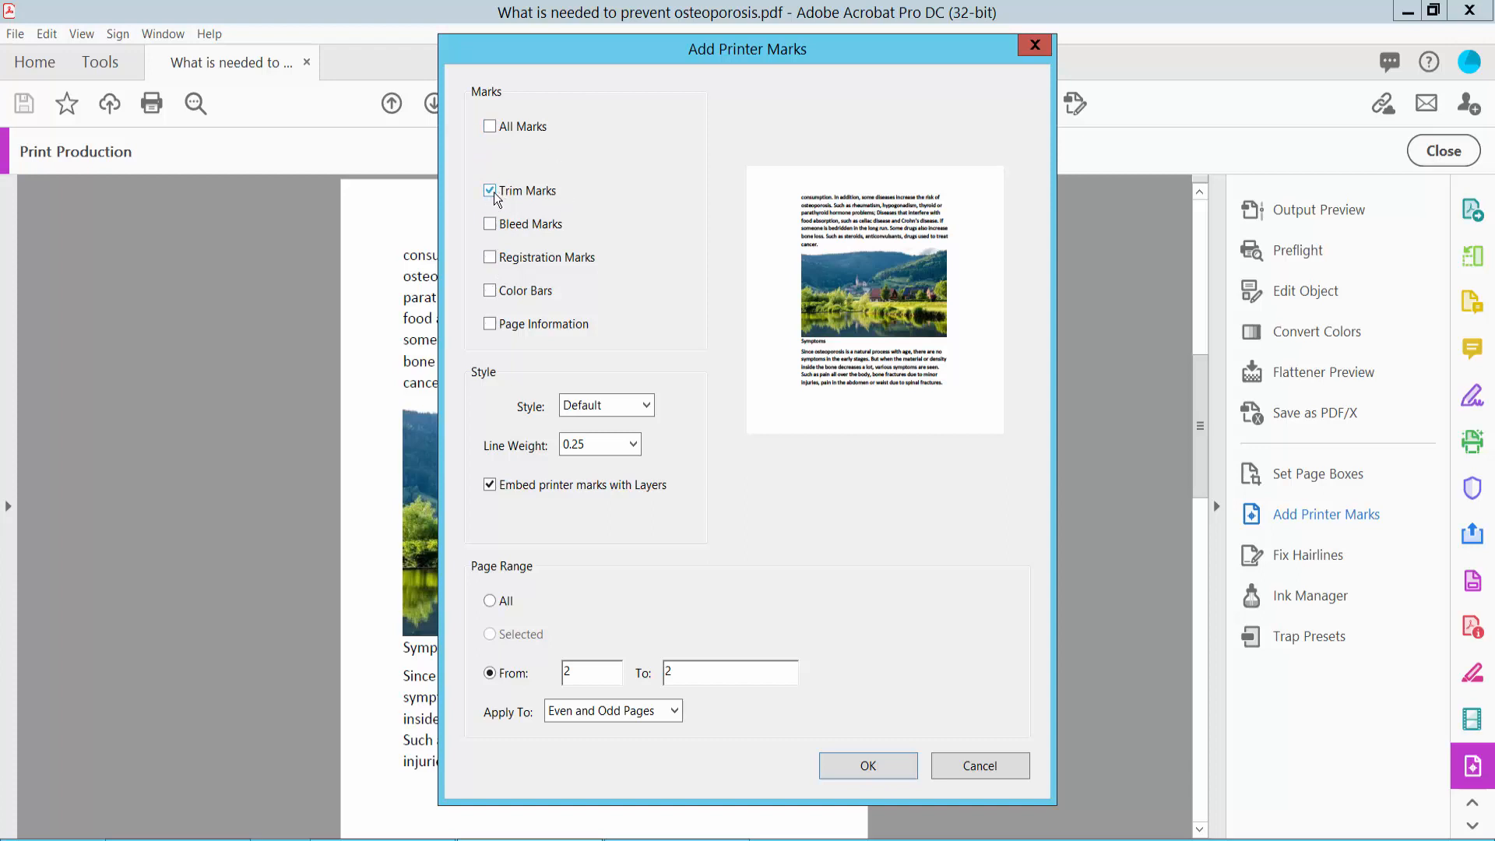
{"action": "mouse_move", "coordinate": [523, 200]}
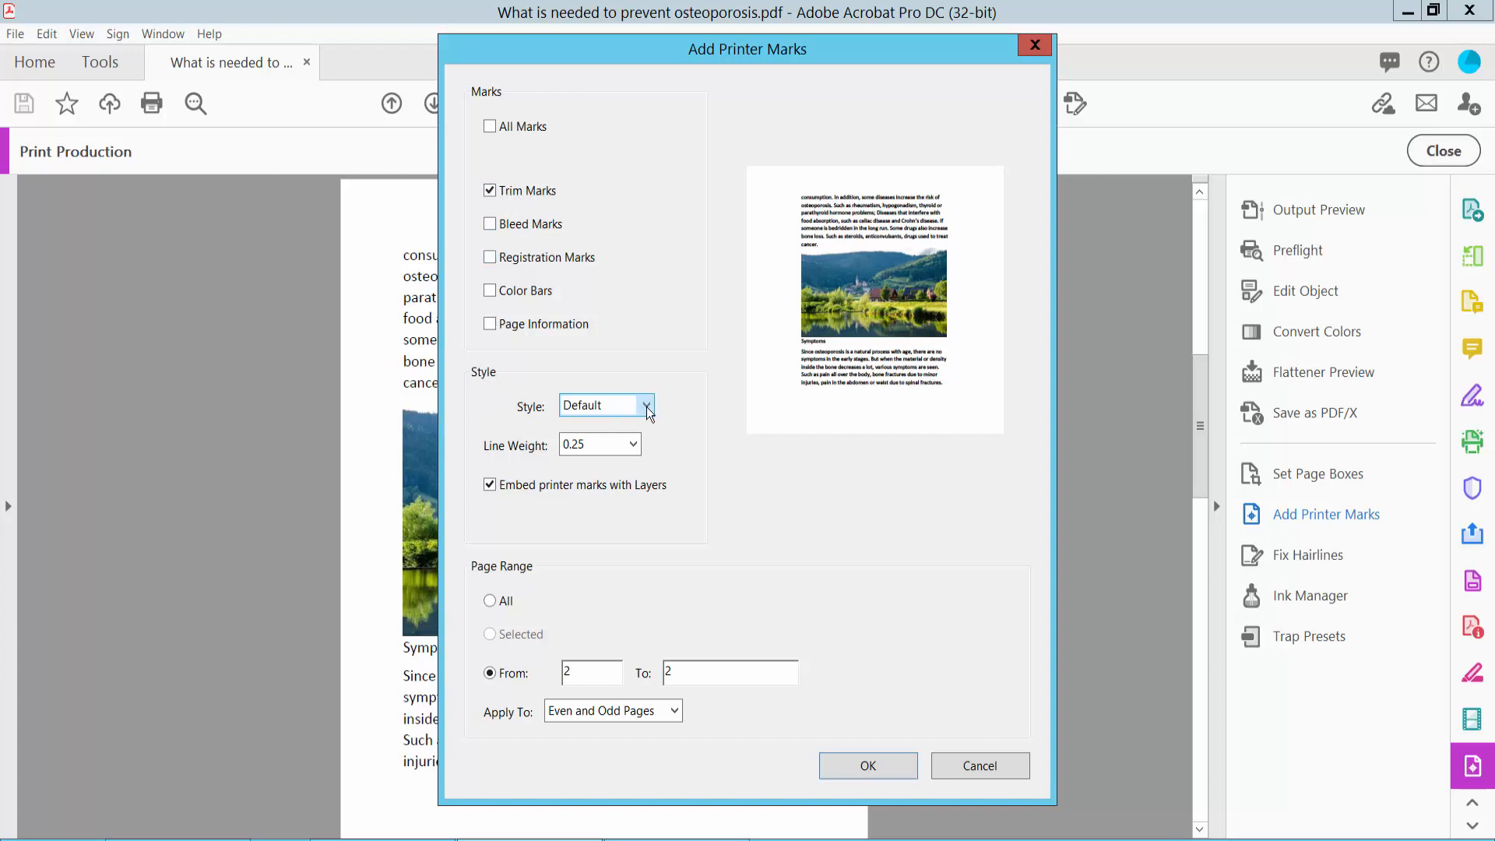
{"action": "left_click", "coordinate": [645, 404]}
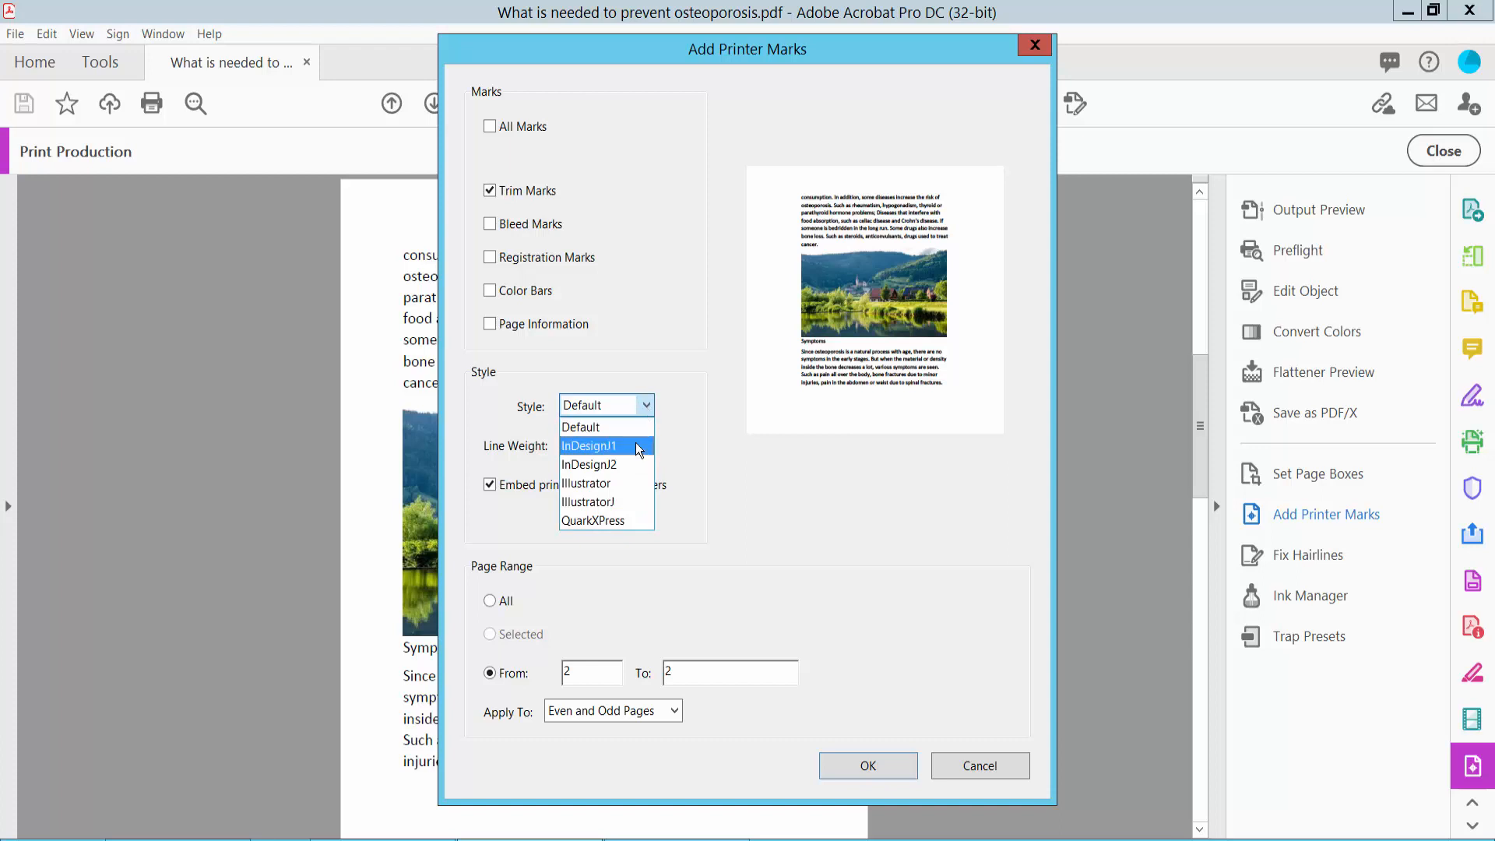
{"action": "left_click", "coordinate": [579, 426]}
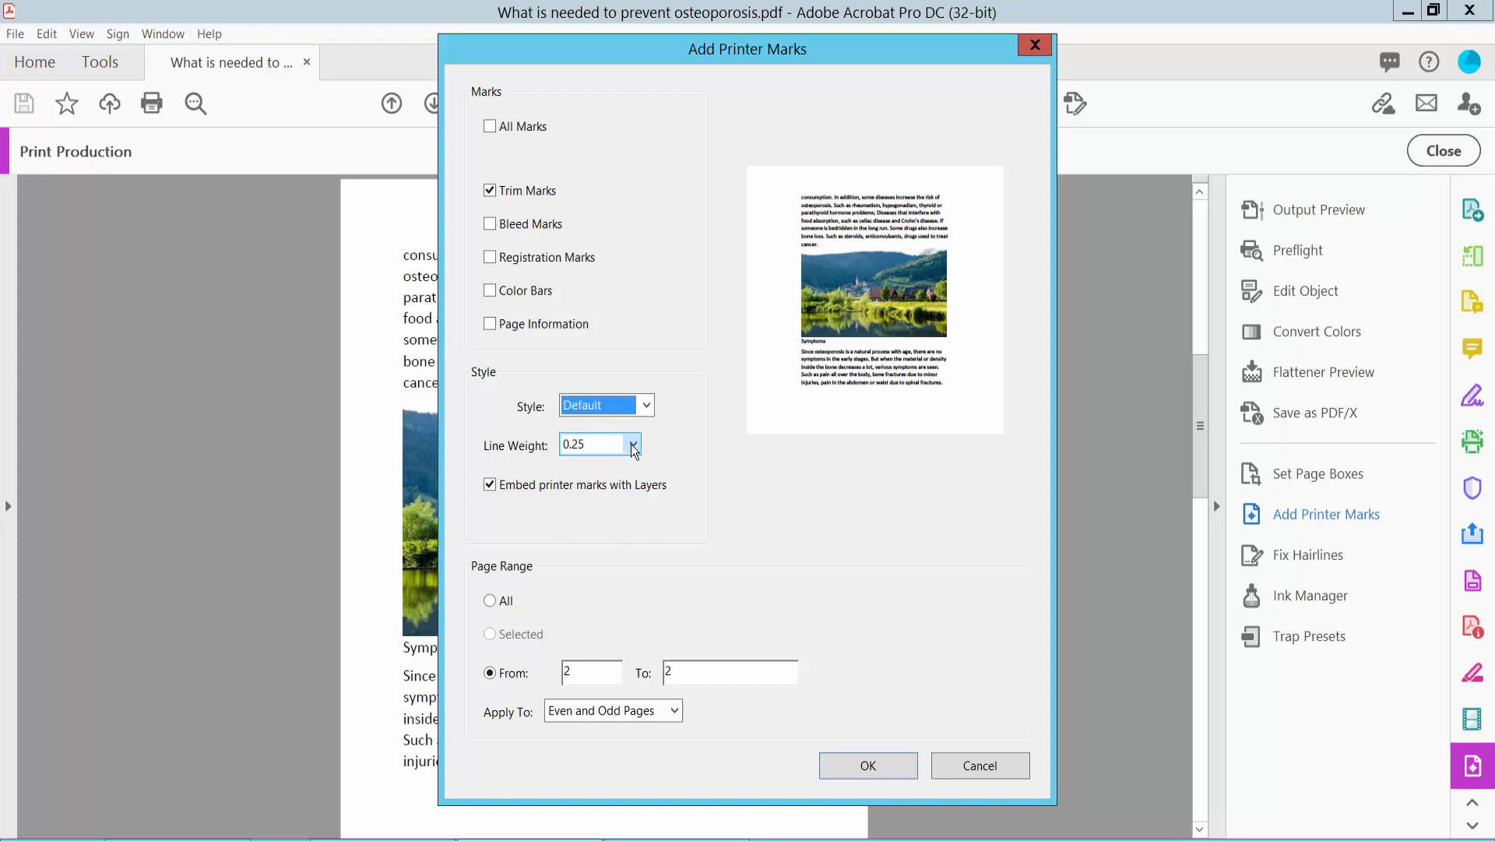
{"action": "left_click", "coordinate": [632, 444]}
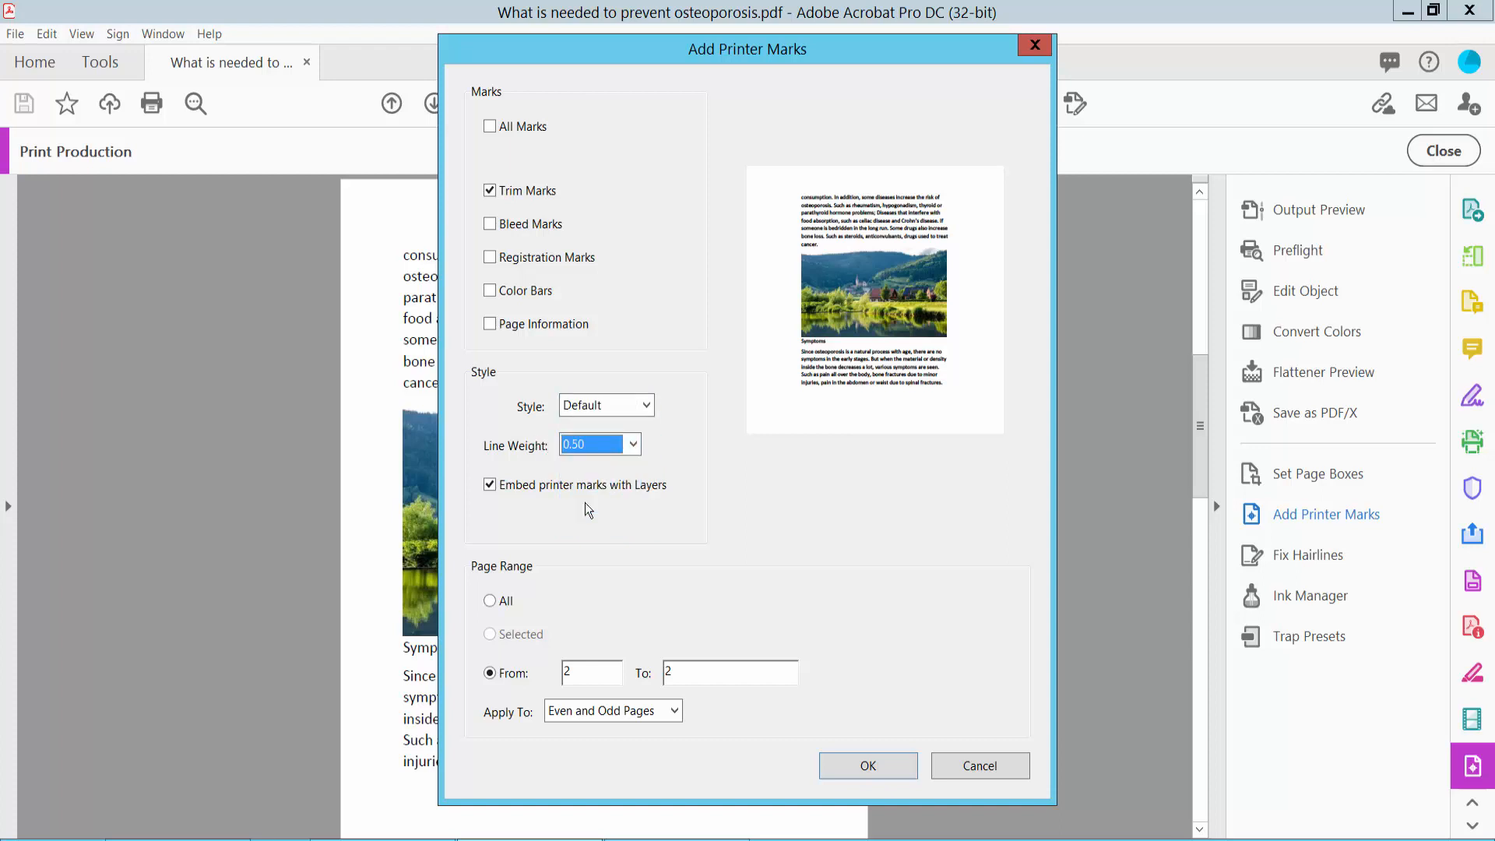
{"action": "mouse_move", "coordinate": [570, 596]}
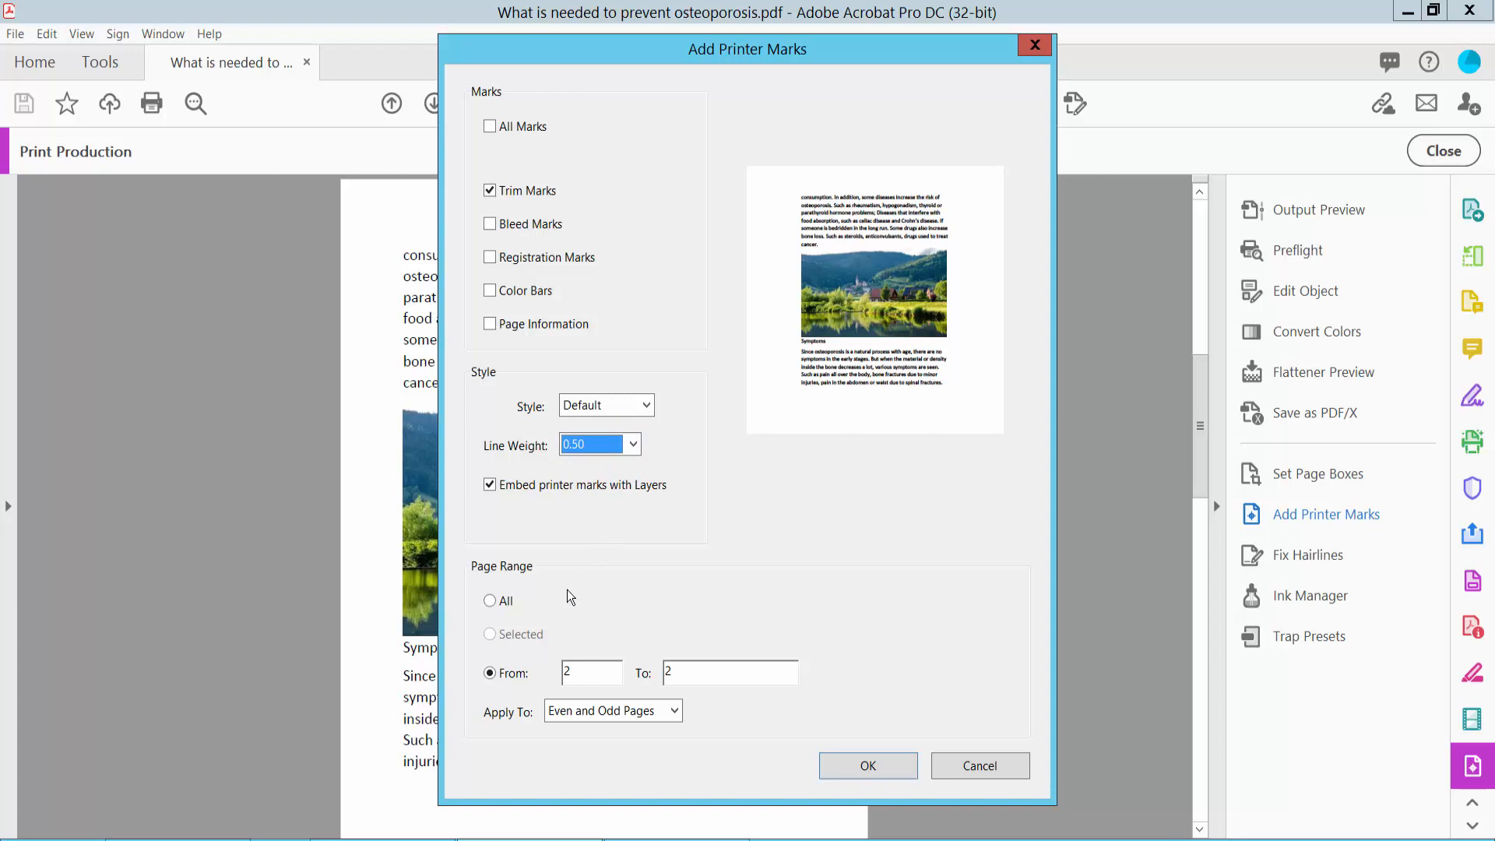
Step: Set the page range to All, applied to even and odd pages
{"action": "left_click", "coordinate": [490, 600]}
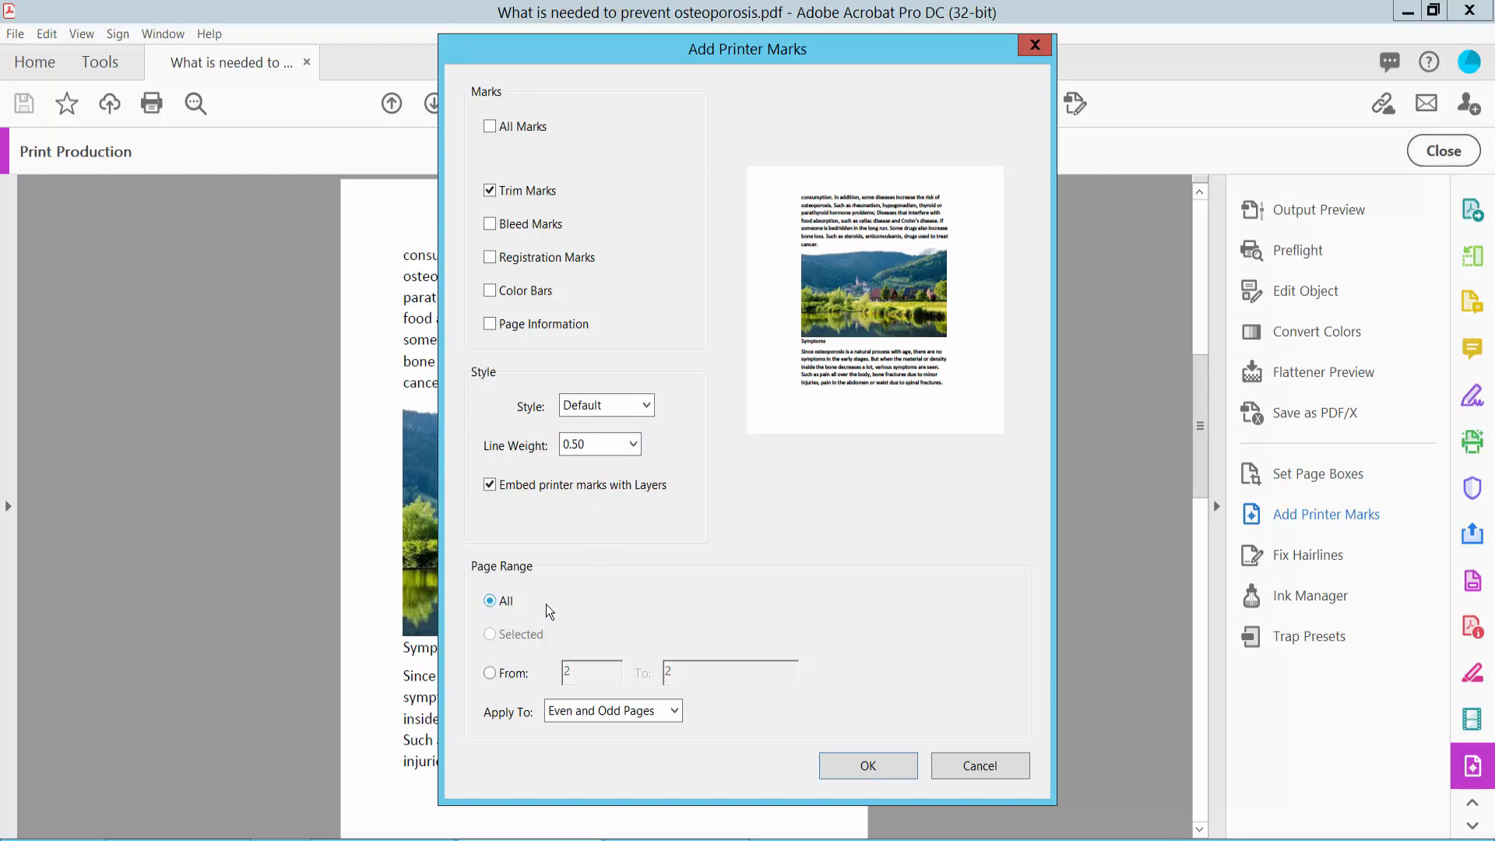
{"action": "left_click", "coordinate": [491, 672]}
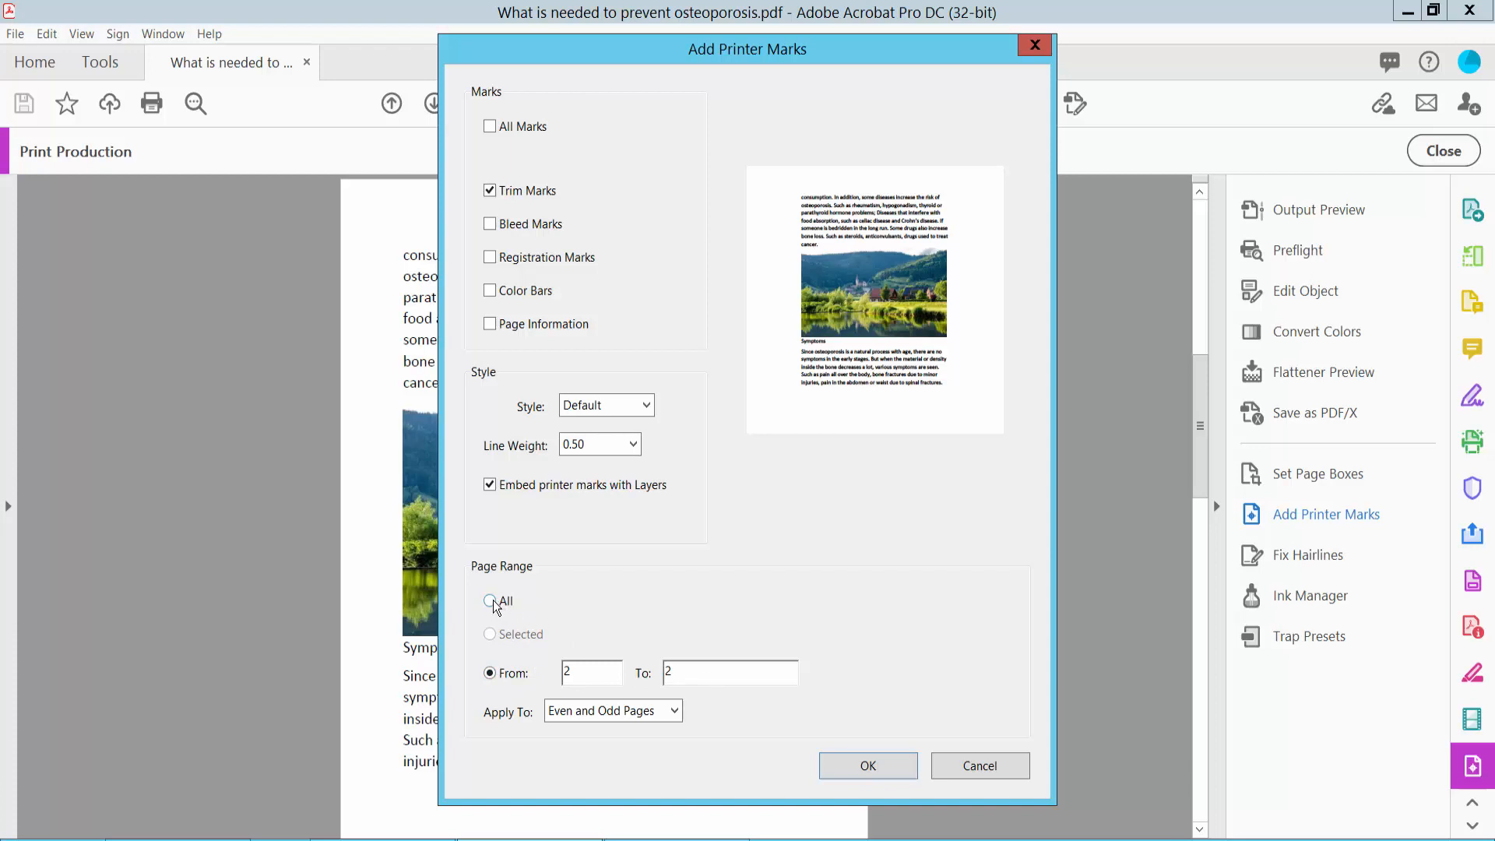
{"action": "left_click", "coordinate": [491, 601]}
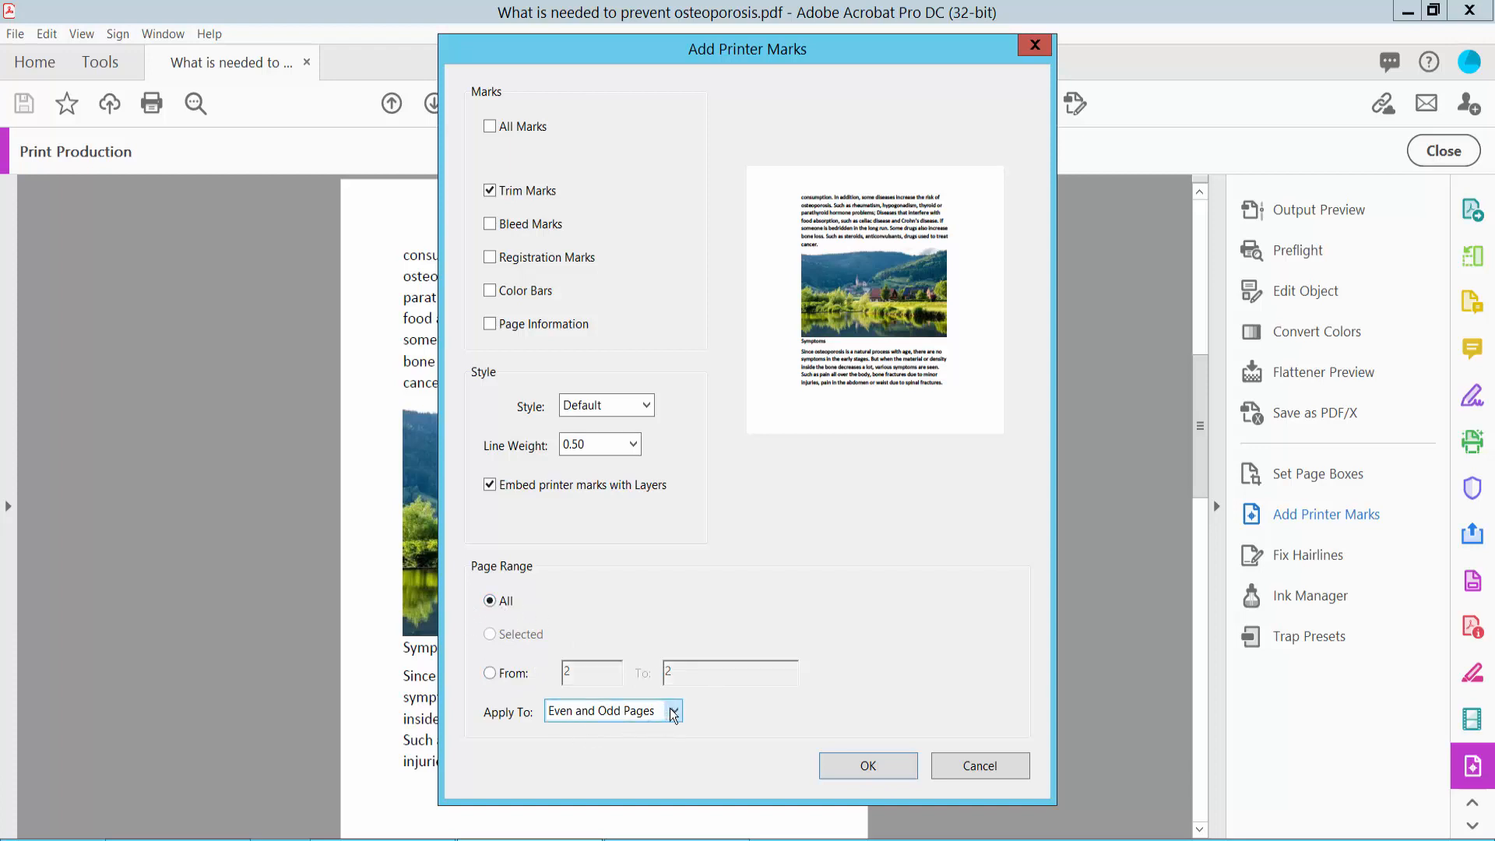
{"action": "left_click", "coordinate": [672, 710]}
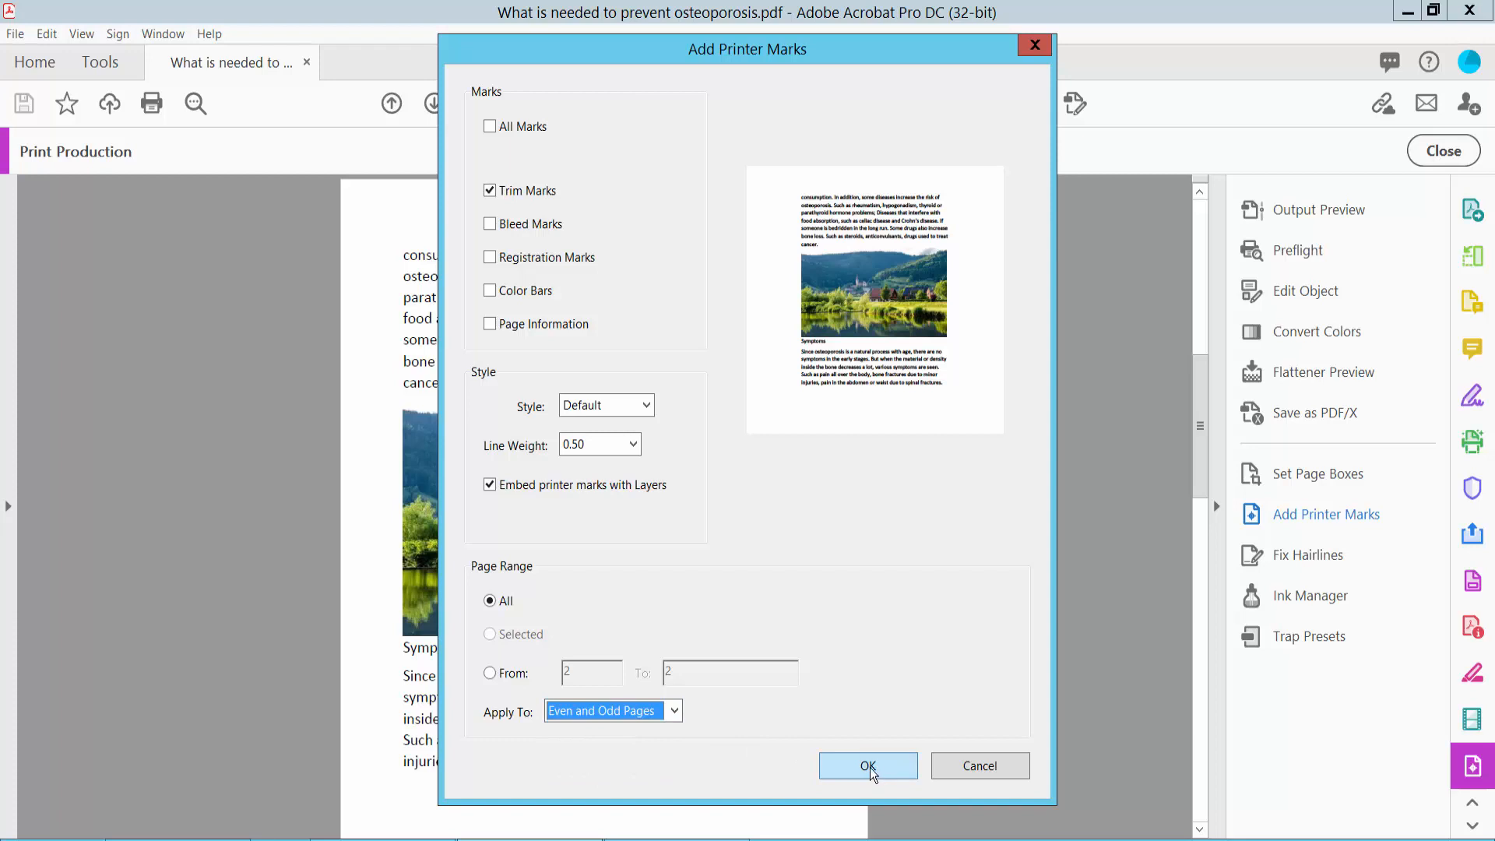
Step: Apply the trim marks, confirming the irreversible operation and the crop box warning
{"action": "left_click", "coordinate": [868, 764]}
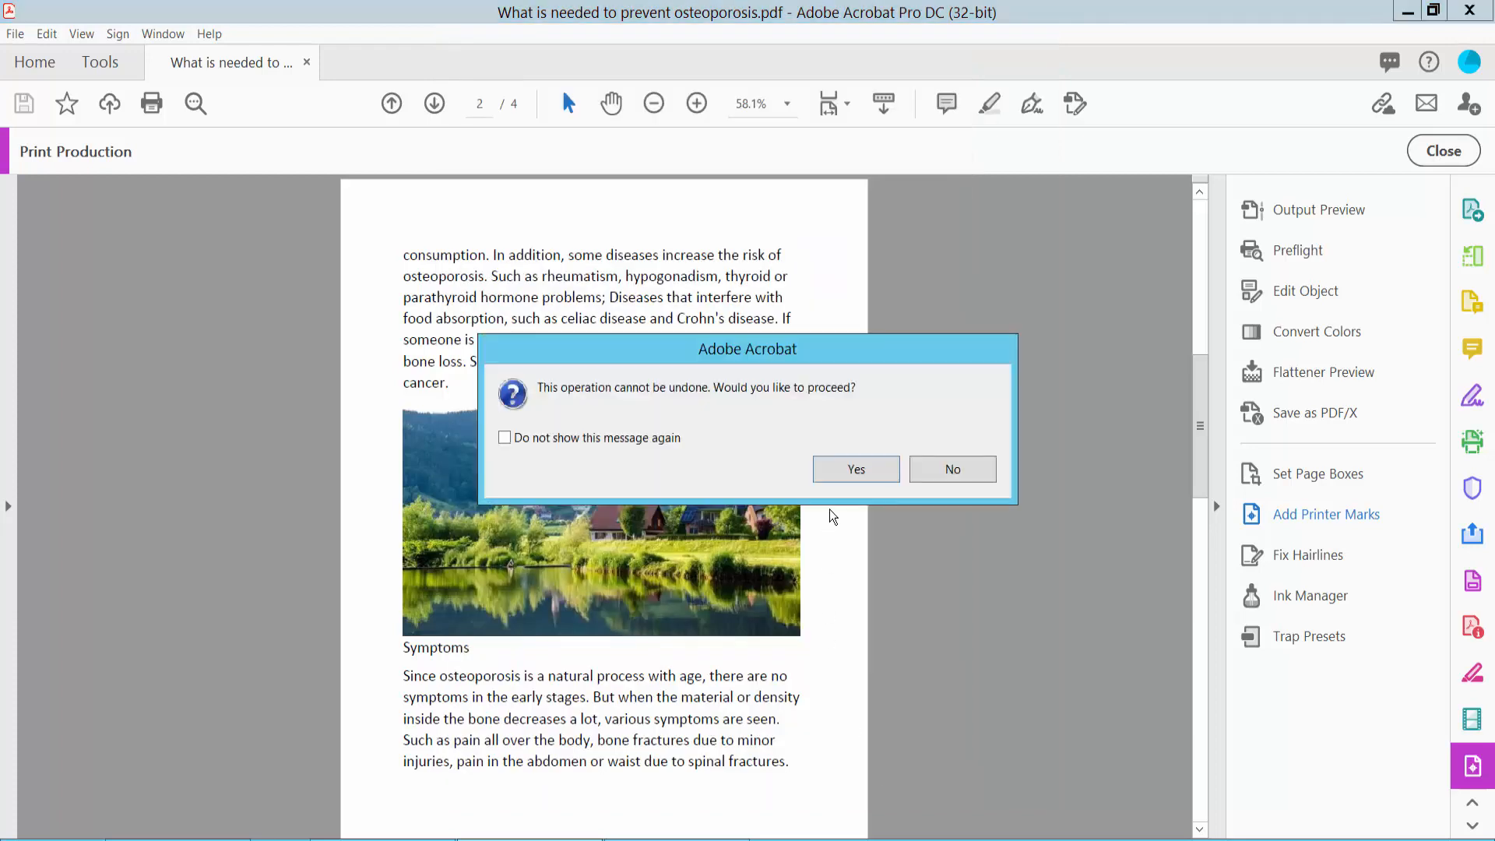
{"action": "mouse_move", "coordinate": [668, 411]}
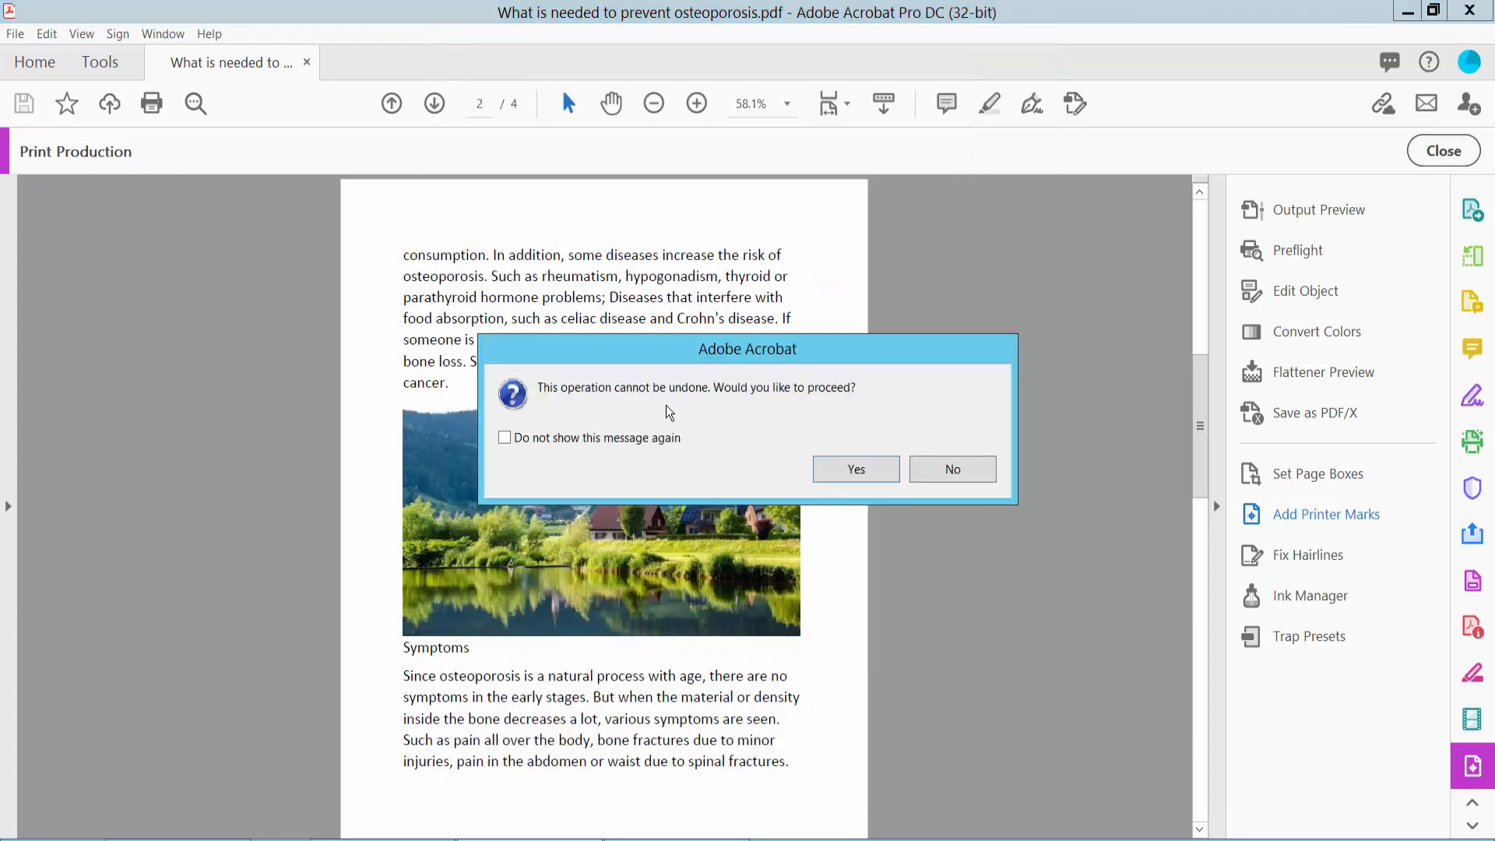
{"action": "mouse_move", "coordinate": [855, 469]}
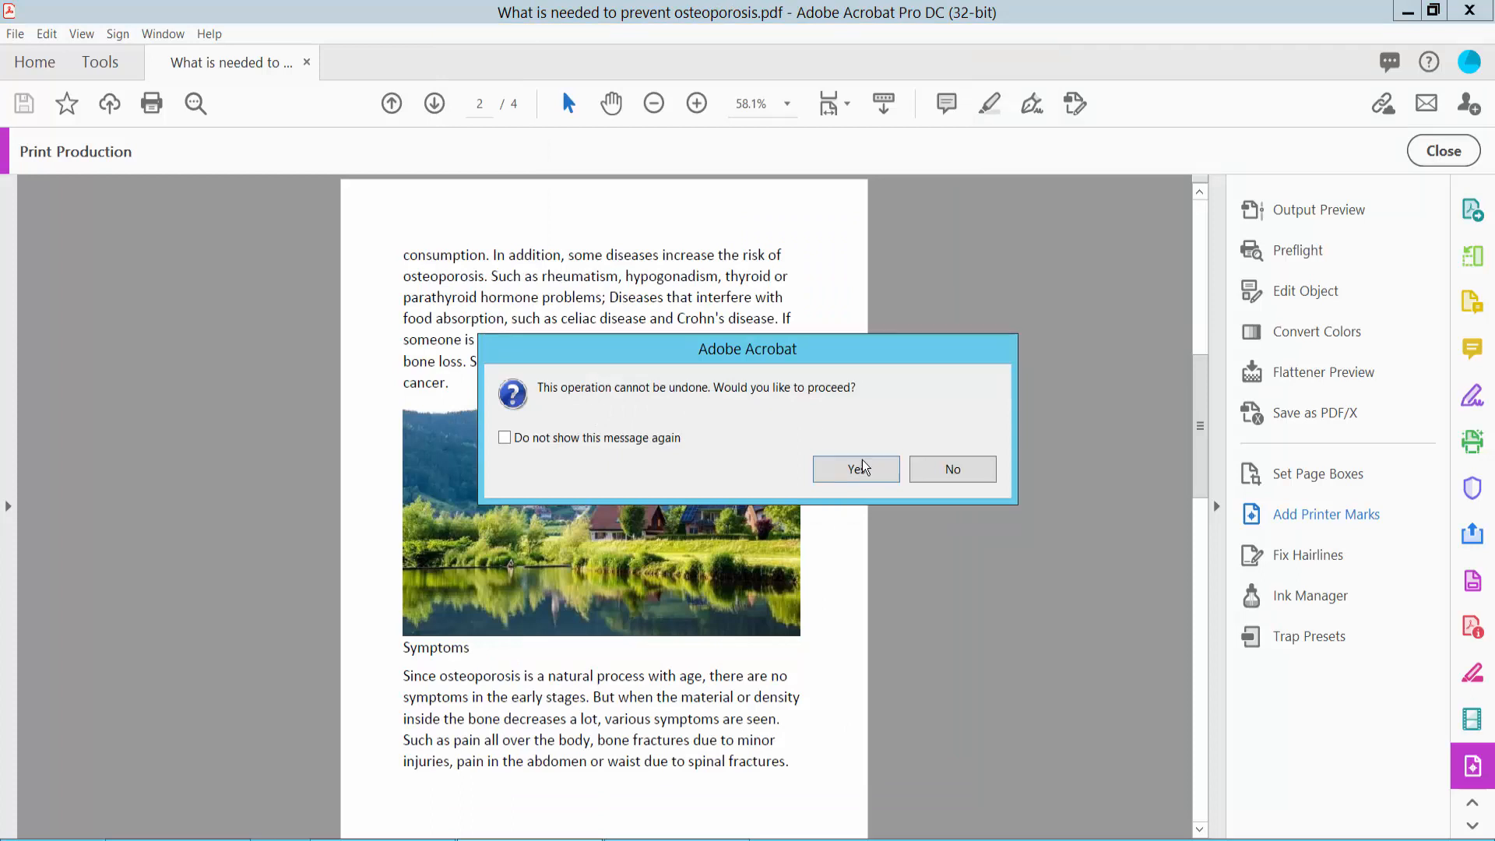
{"action": "left_click", "coordinate": [854, 469]}
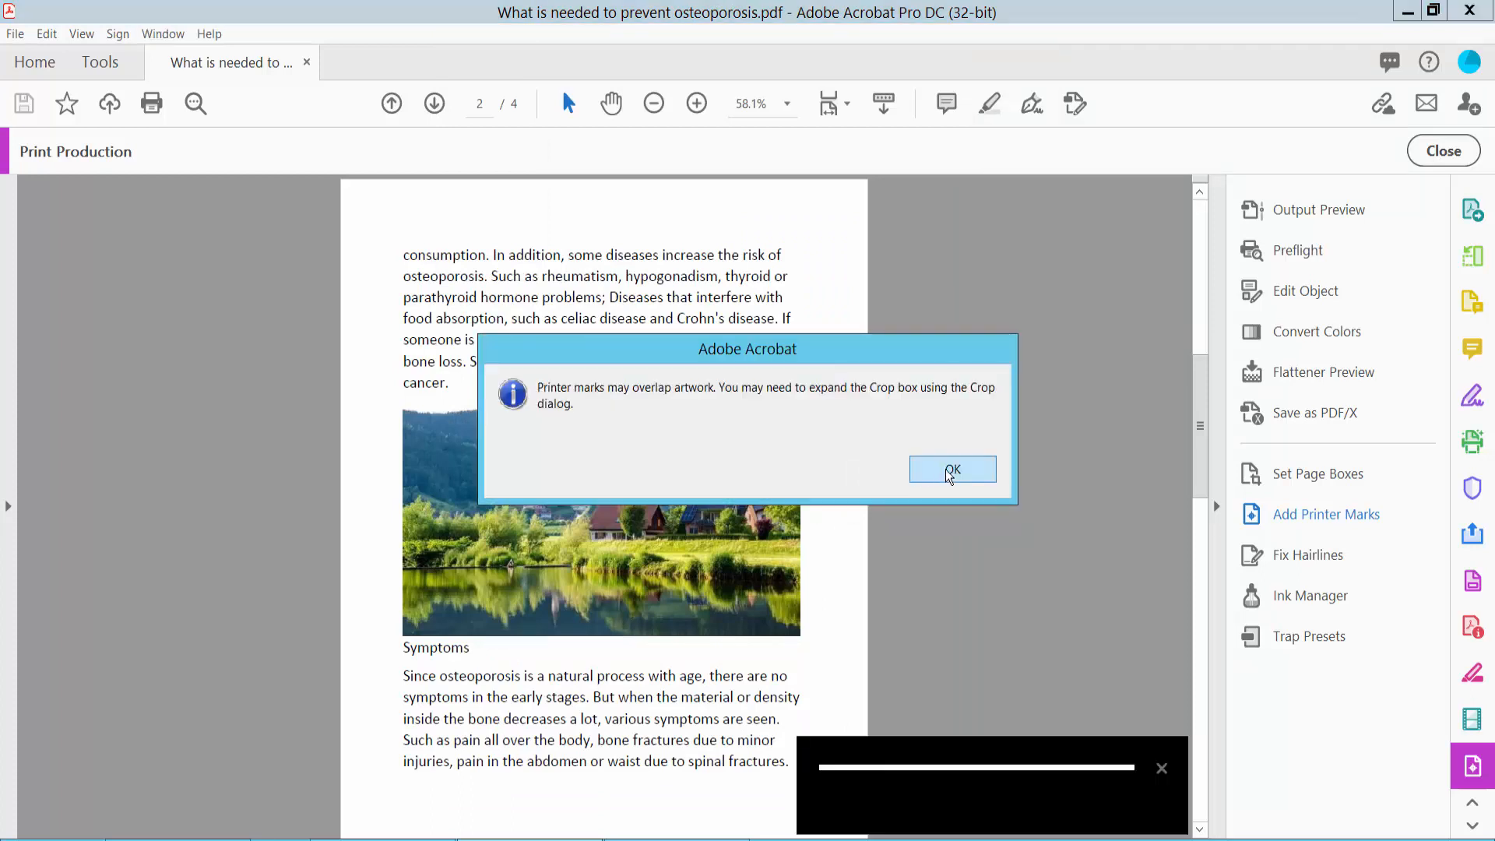
{"action": "left_click", "coordinate": [950, 469]}
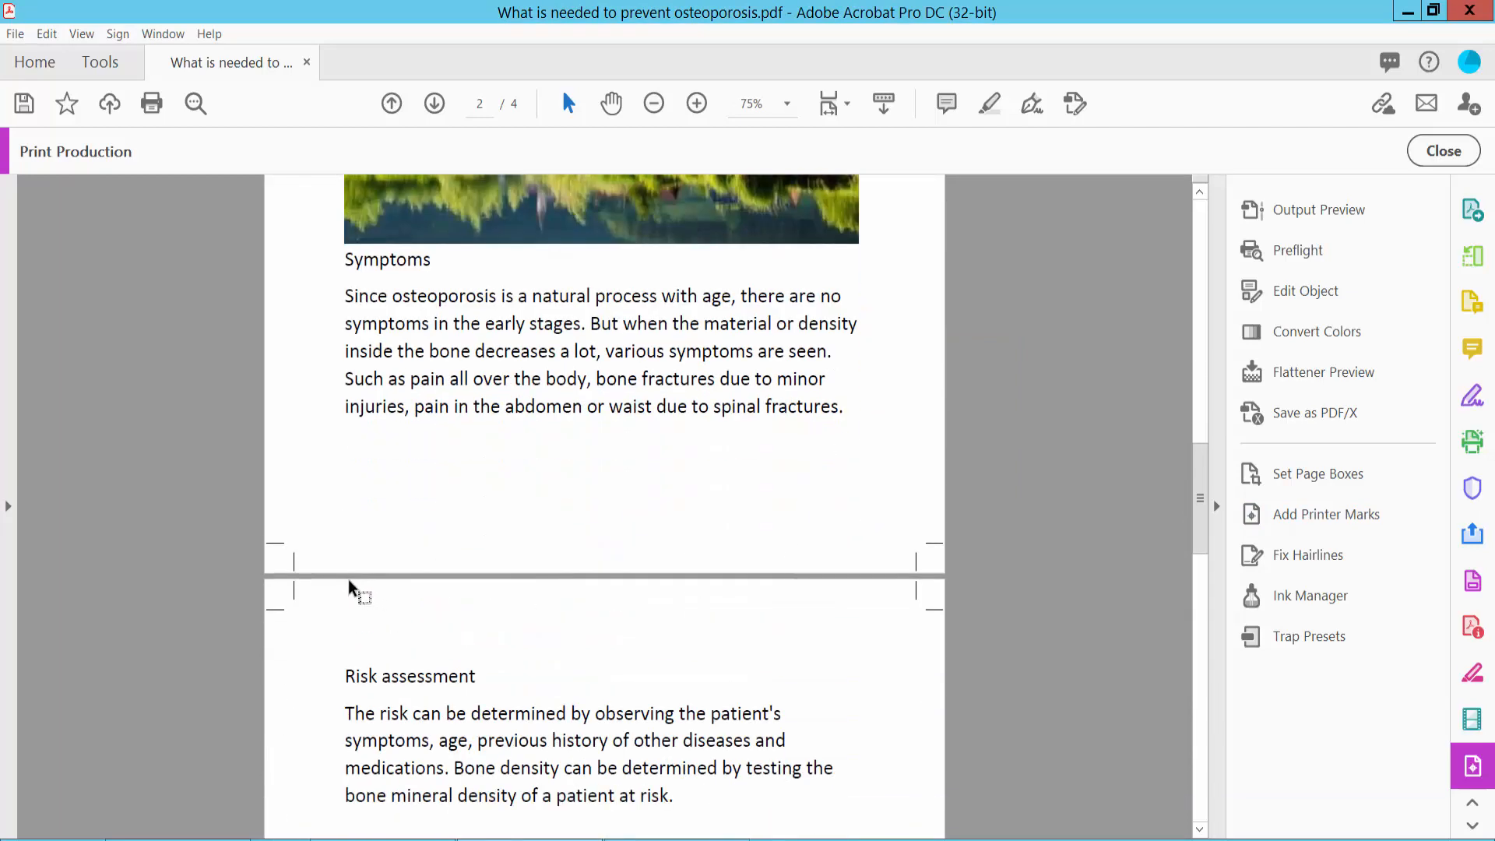
Step: Inspect the trim marks at the page edges, then close the Print Production tools
{"action": "scroll", "scroll_direction": "down", "scroll_amount": 3}
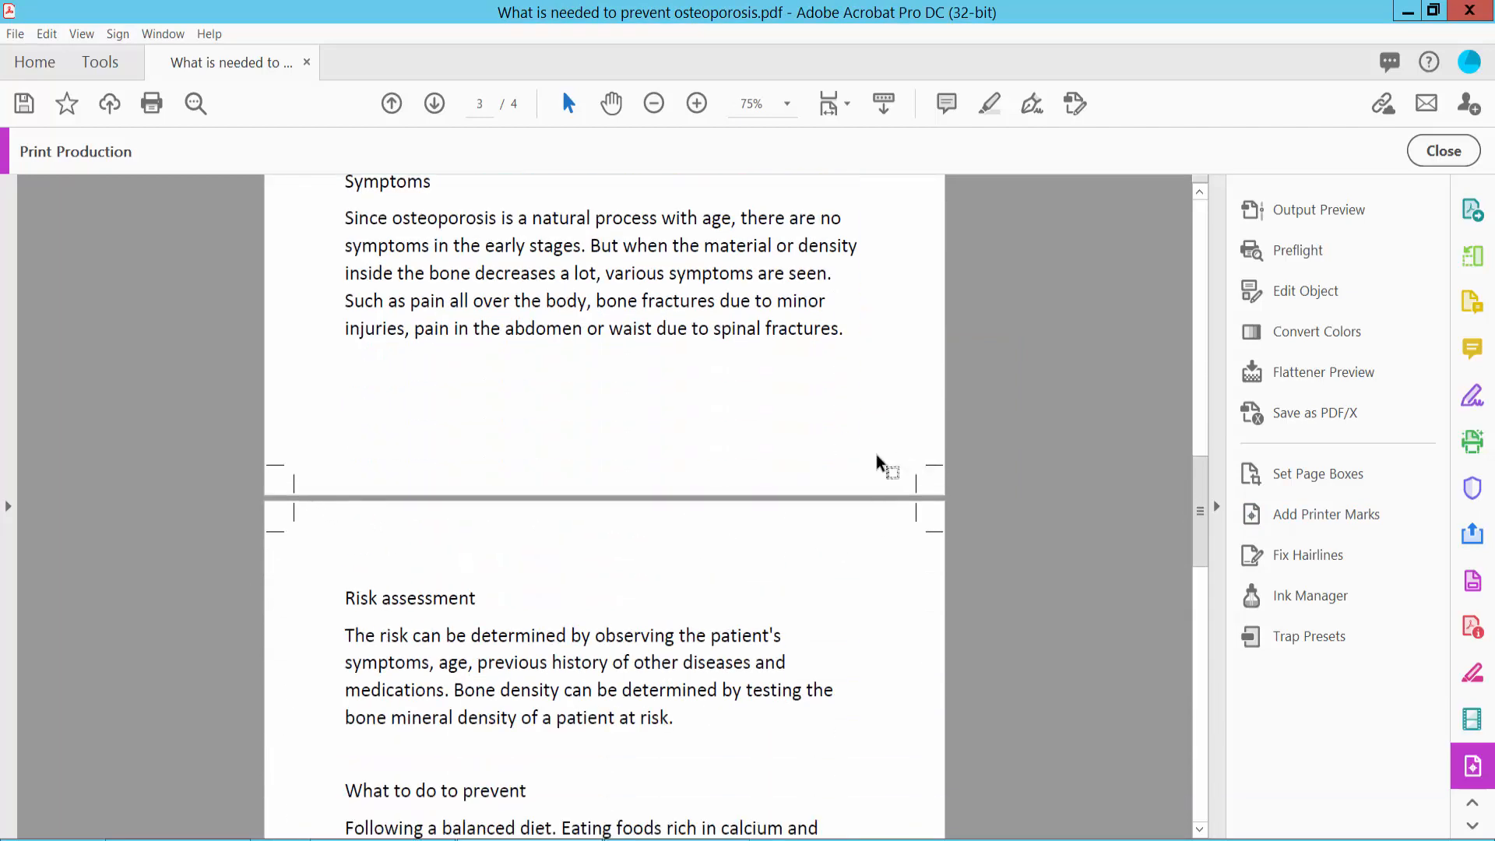
{"action": "mouse_move", "coordinate": [314, 473]}
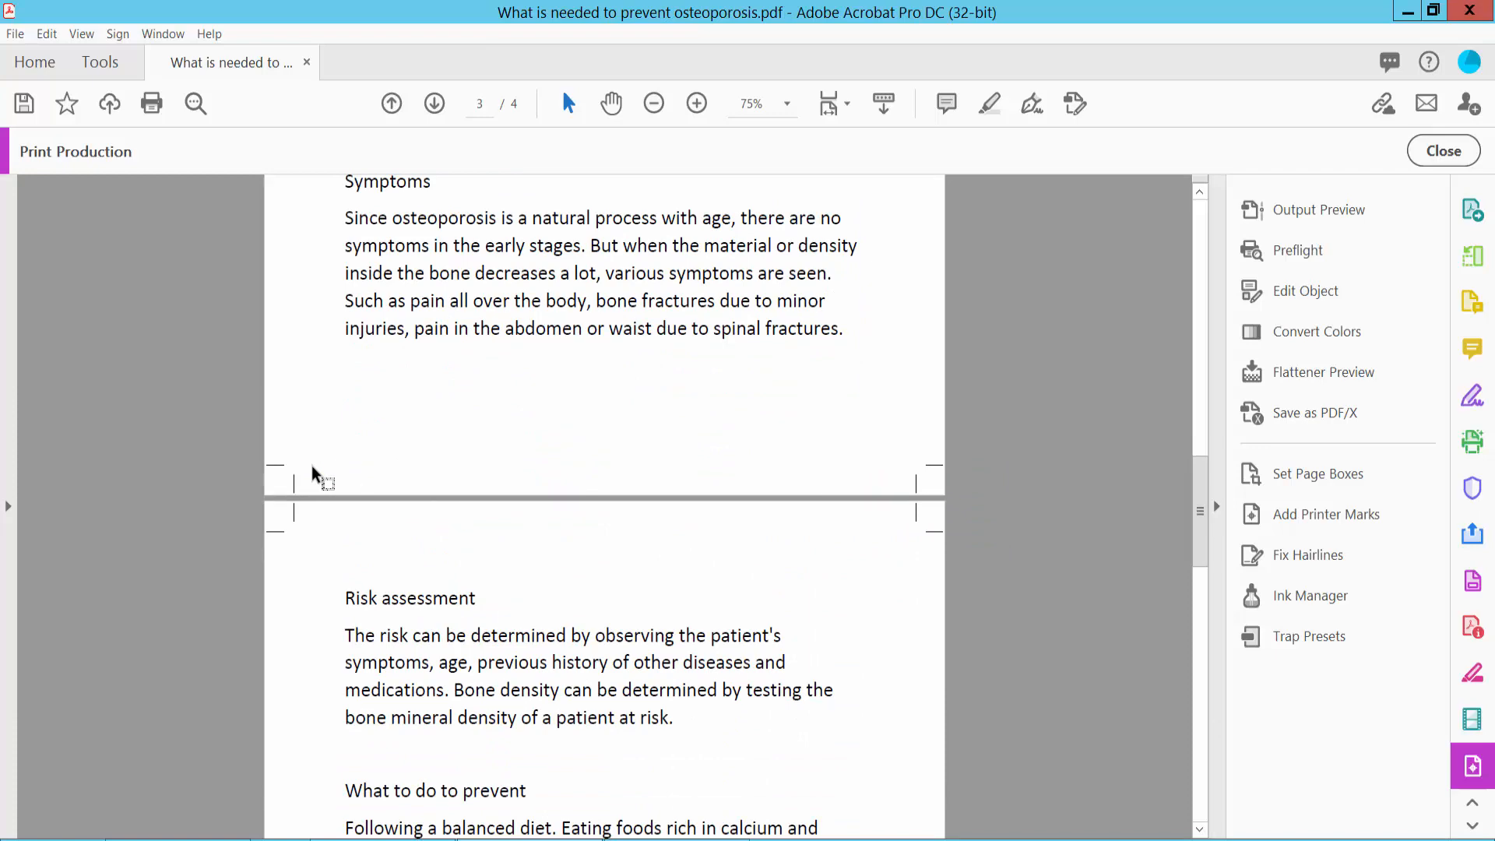
{"action": "scroll", "scroll_direction": "down", "scroll_amount": 3}
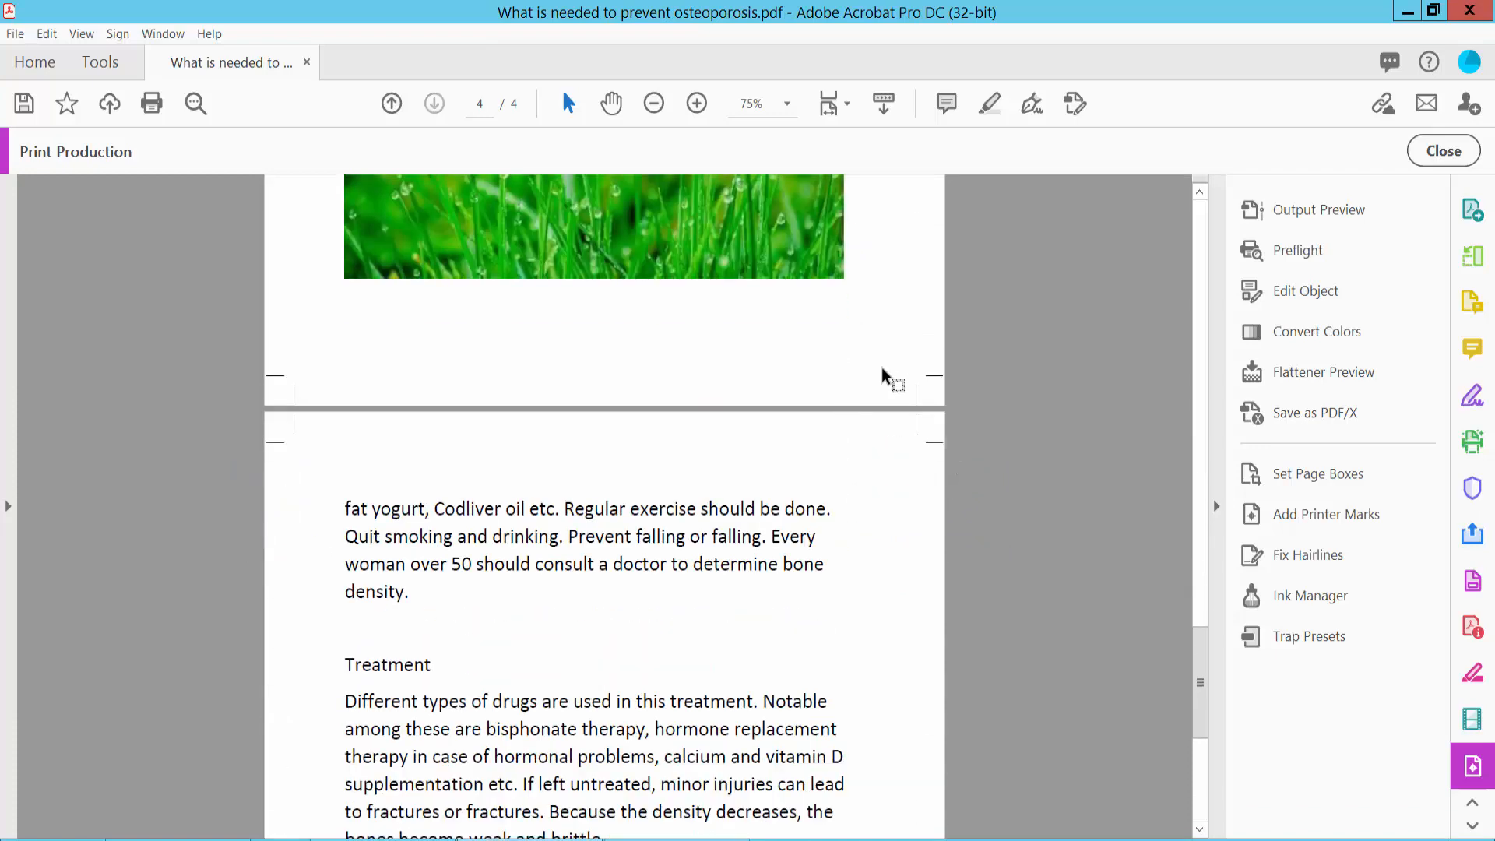
{"action": "left_click", "coordinate": [1441, 150]}
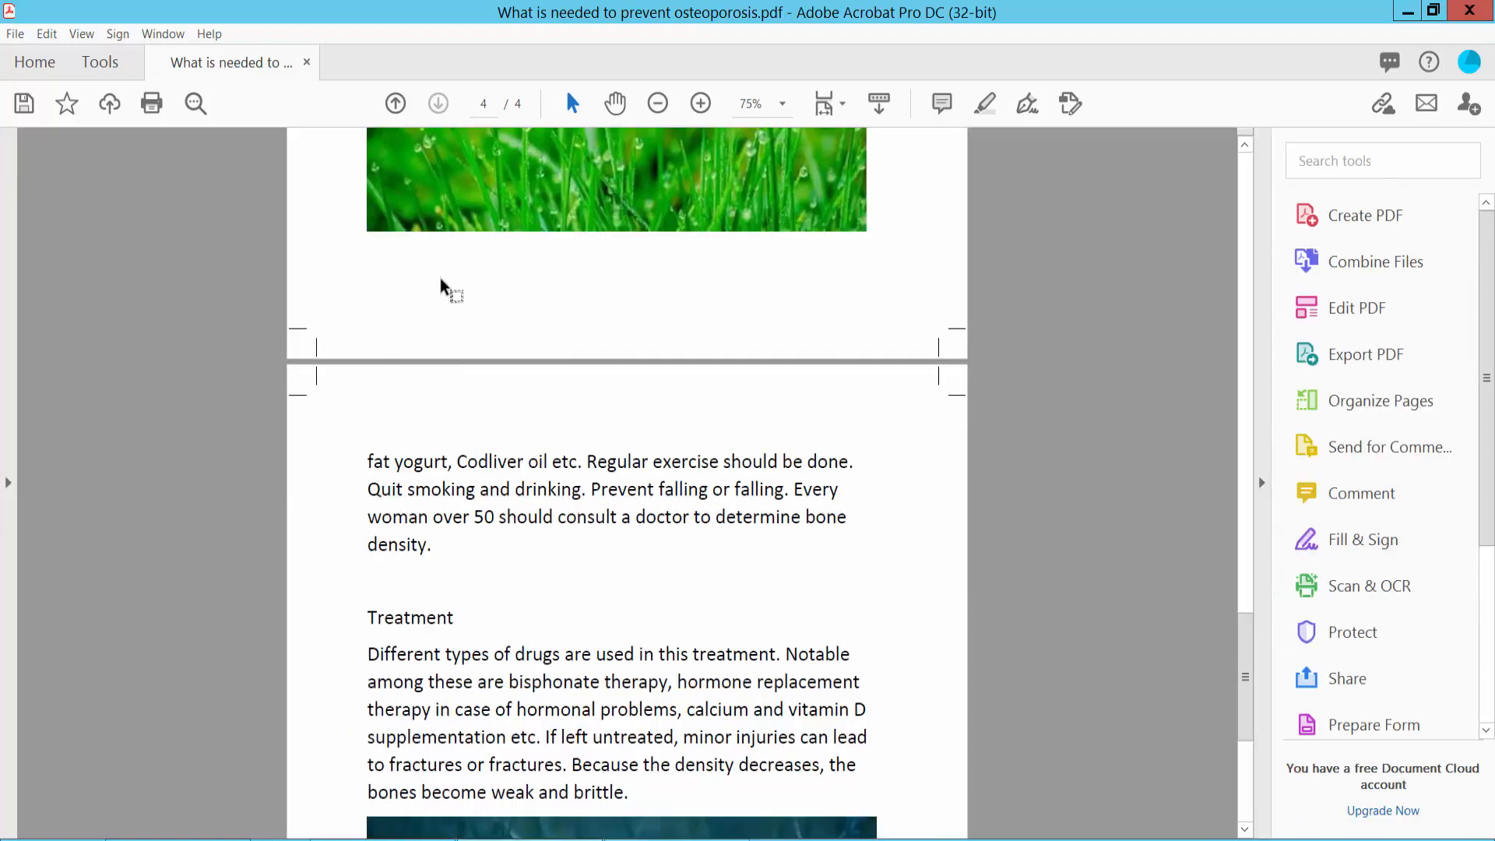
Step: Bring up the File menu to reach the save options
{"action": "left_click", "coordinate": [14, 33]}
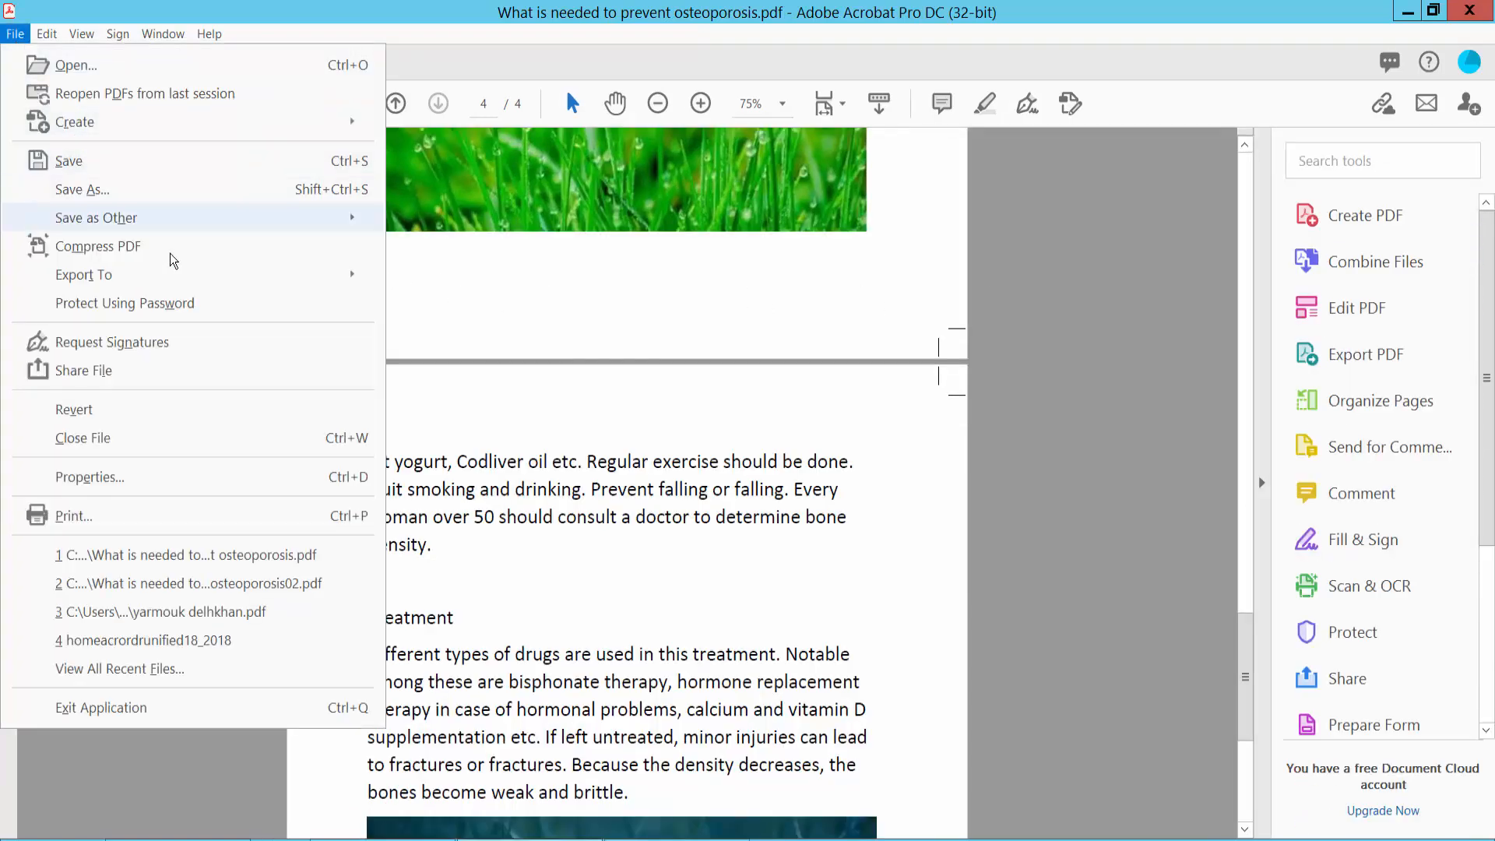
{"action": "mouse_move", "coordinate": [788, 728]}
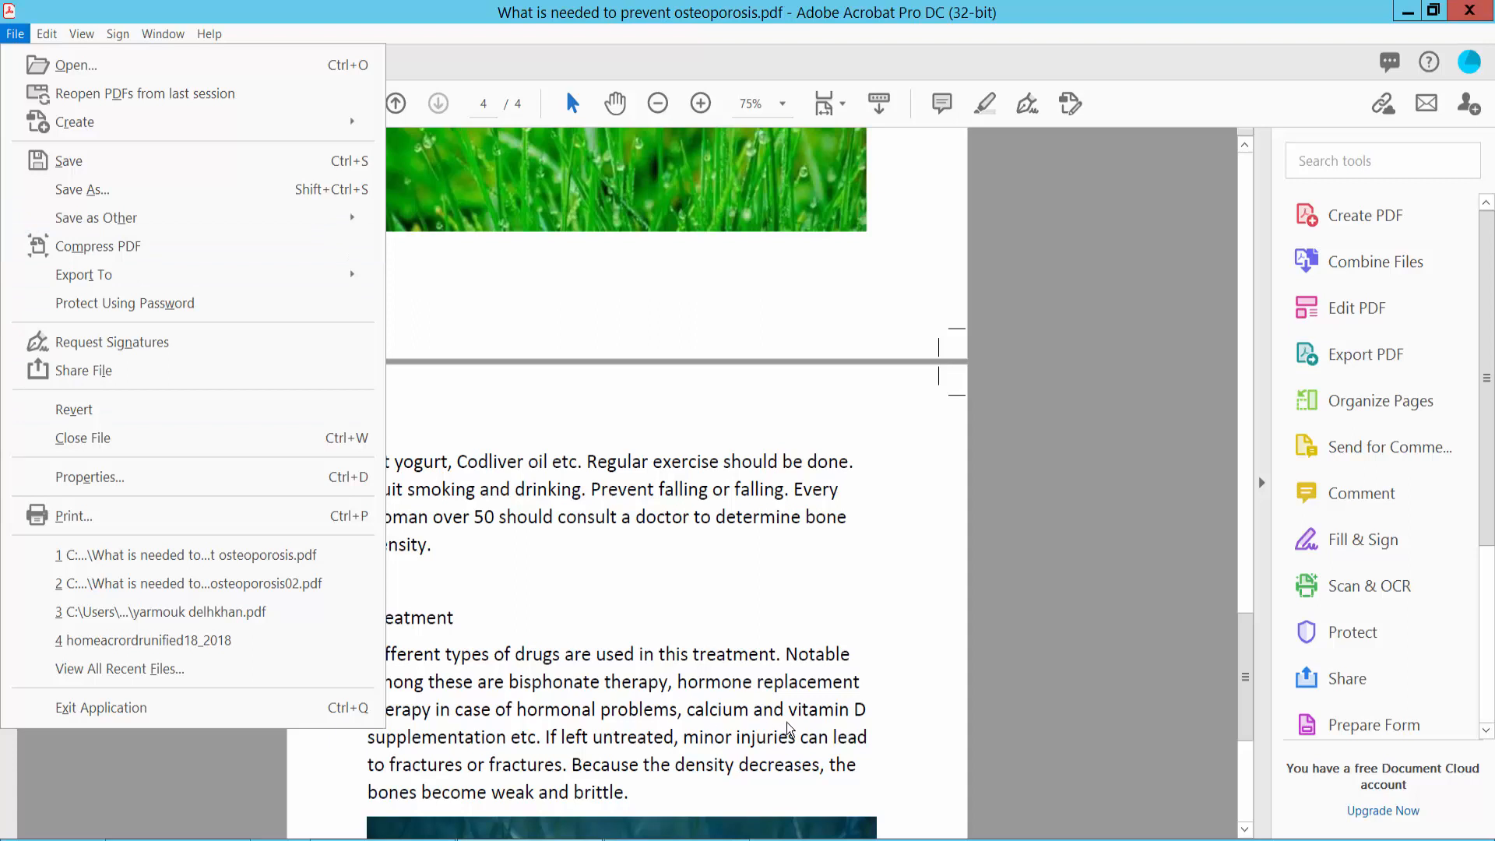